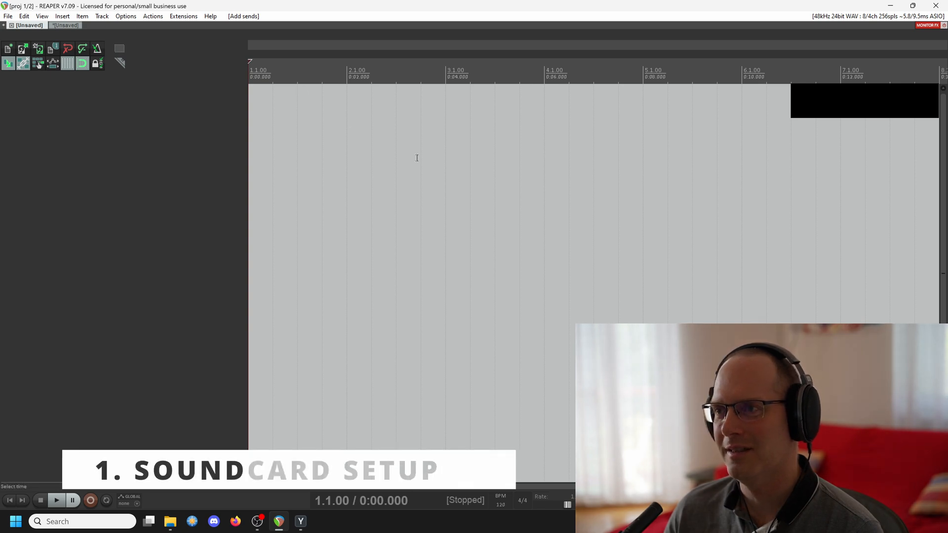
Show the audio device preferences for the MOTU M Series ASIO driver
{"action": "left_click", "coordinate": [125, 16]}
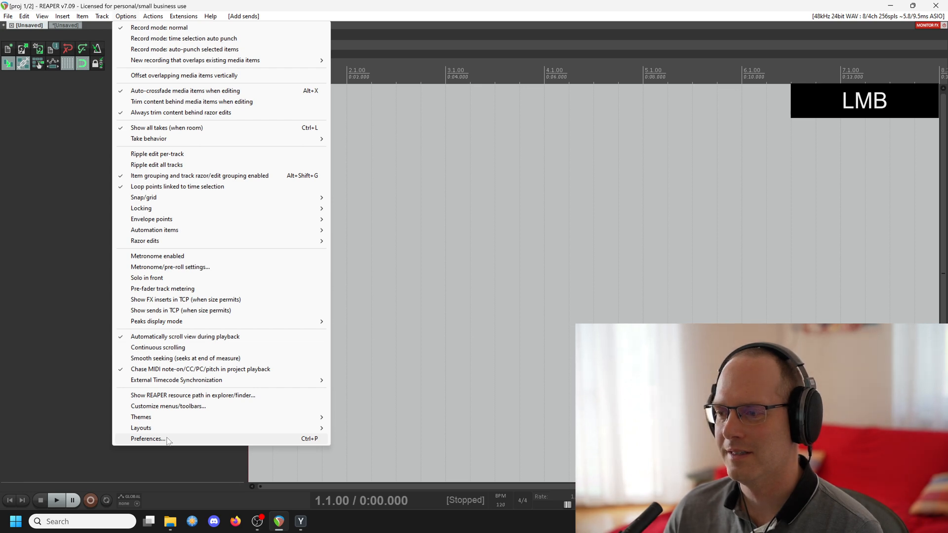
{"action": "left_click", "coordinate": [147, 438]}
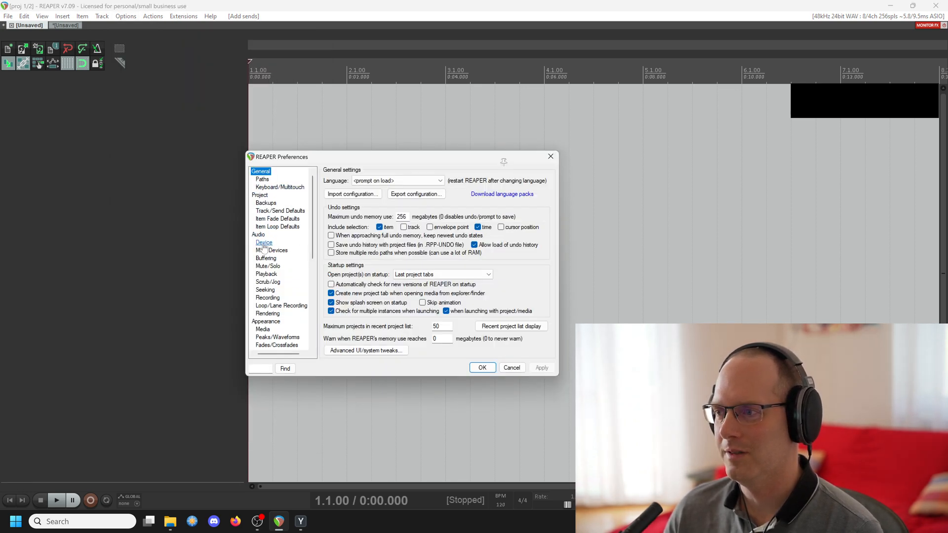
{"action": "left_click", "coordinate": [263, 243]}
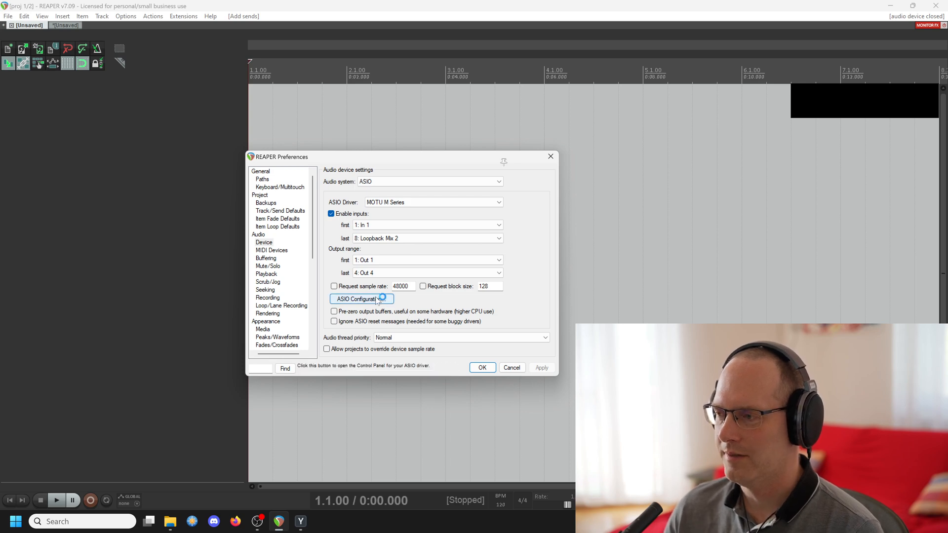
Set the MOTU interface buffer size to 256 samples in its ASIO control panel
{"action": "left_click", "coordinate": [361, 298]}
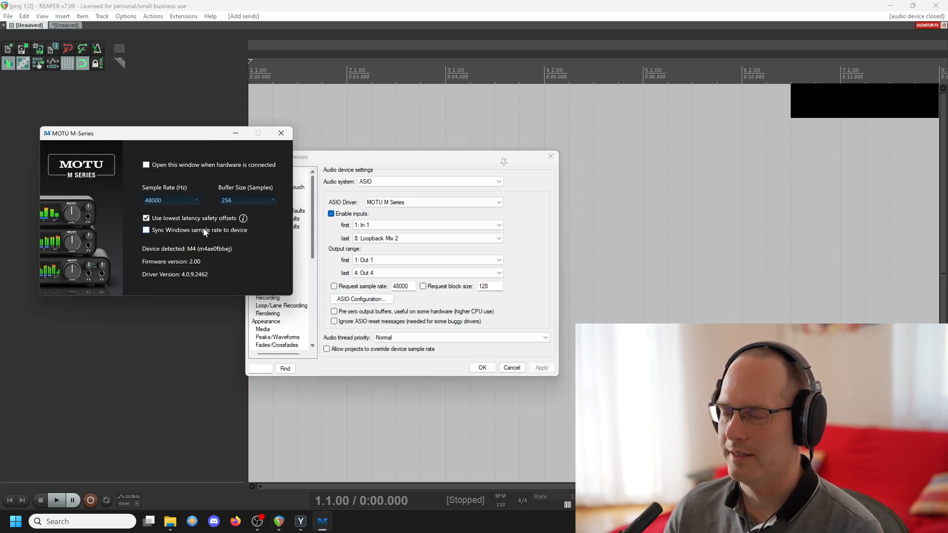
{"action": "left_click", "coordinate": [247, 201]}
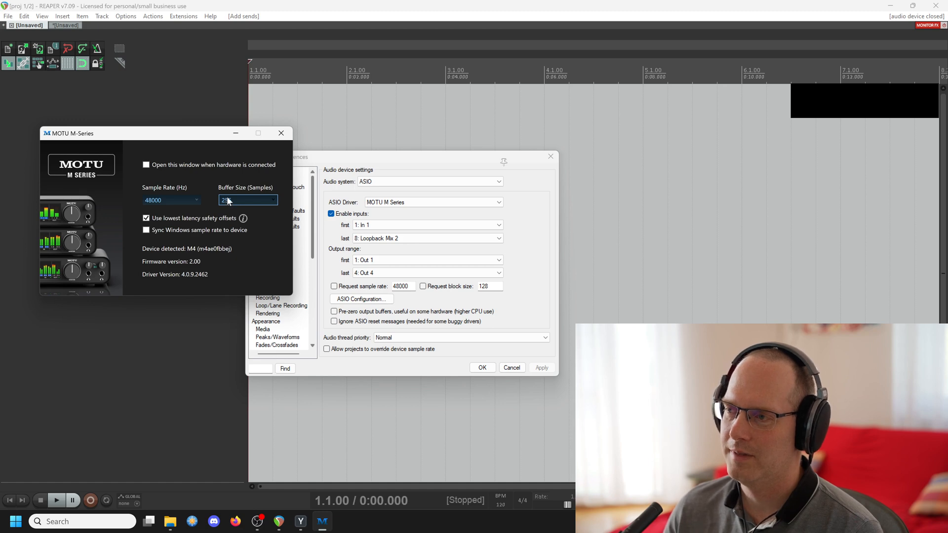
{"action": "type", "text": "256"}
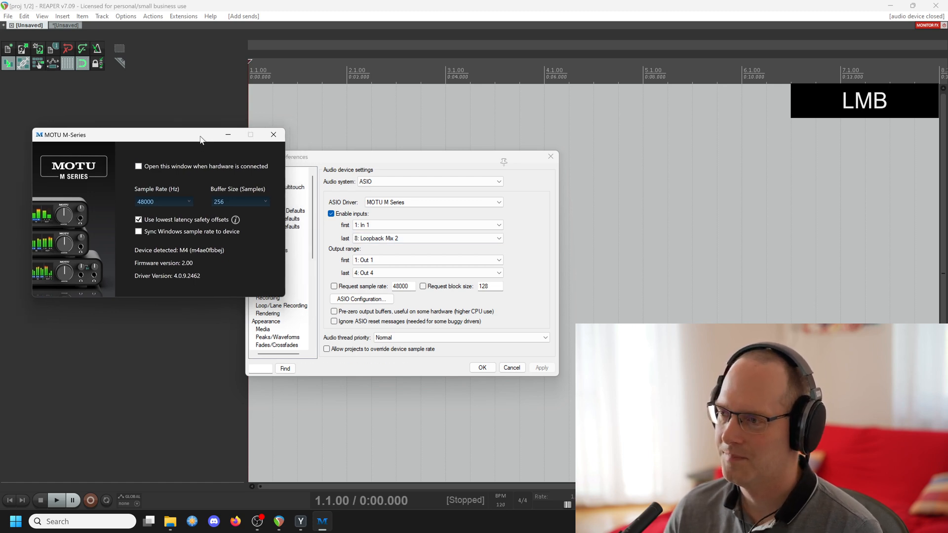
{"action": "left_click", "coordinate": [272, 134]}
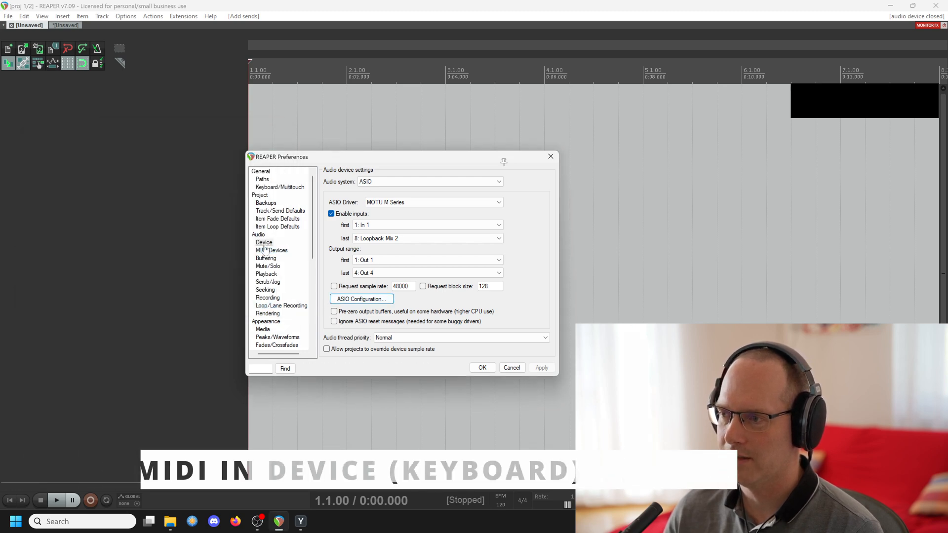
Show the MIDI device settings with the Impact GX49 keyboard selected as an input
{"action": "left_click", "coordinate": [272, 249]}
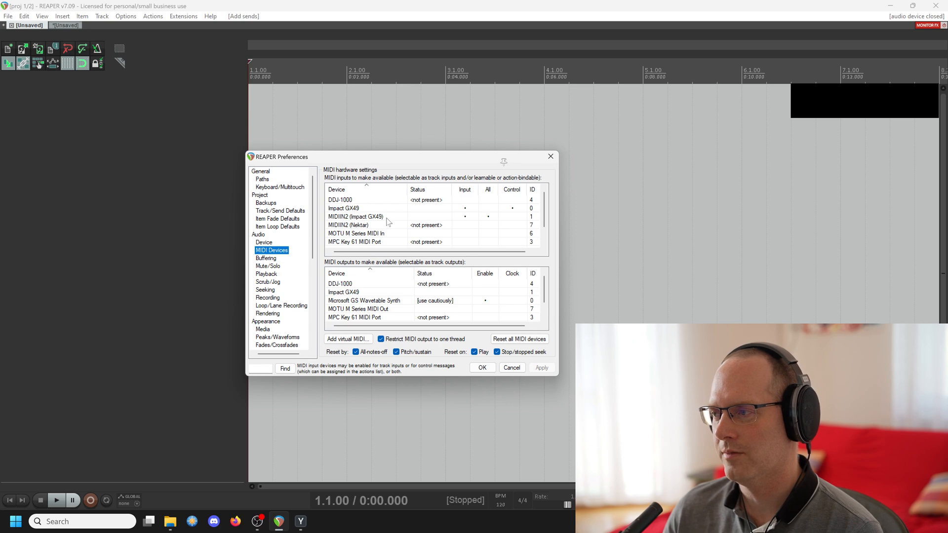
{"action": "mouse_move", "coordinate": [393, 222]}
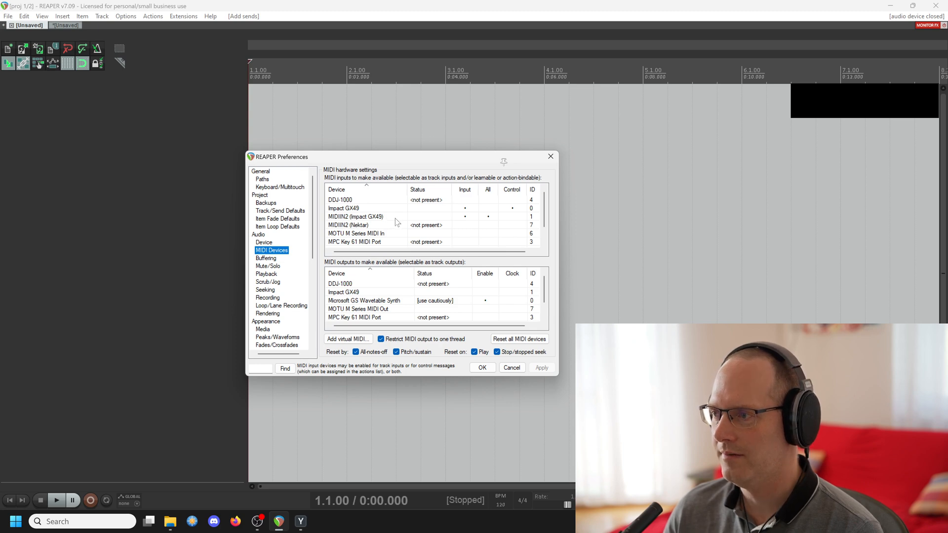
{"action": "left_click", "coordinate": [343, 208]}
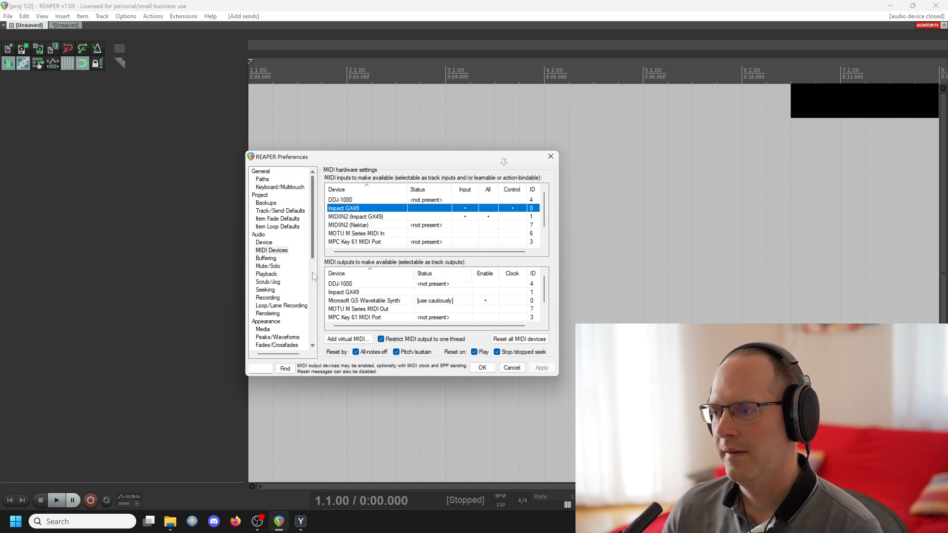
{"action": "scroll", "scroll_direction": "down", "scroll_amount": 3}
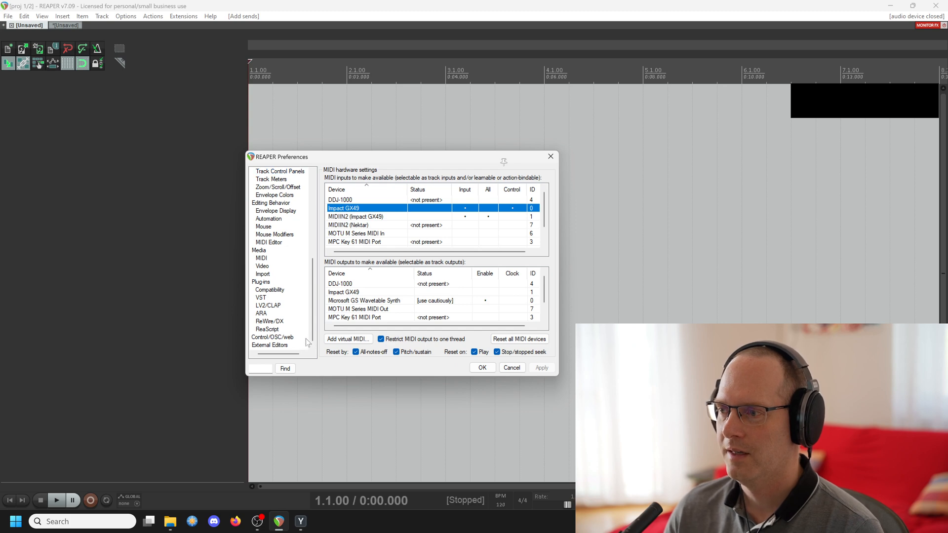
{"action": "mouse_move", "coordinate": [269, 290]}
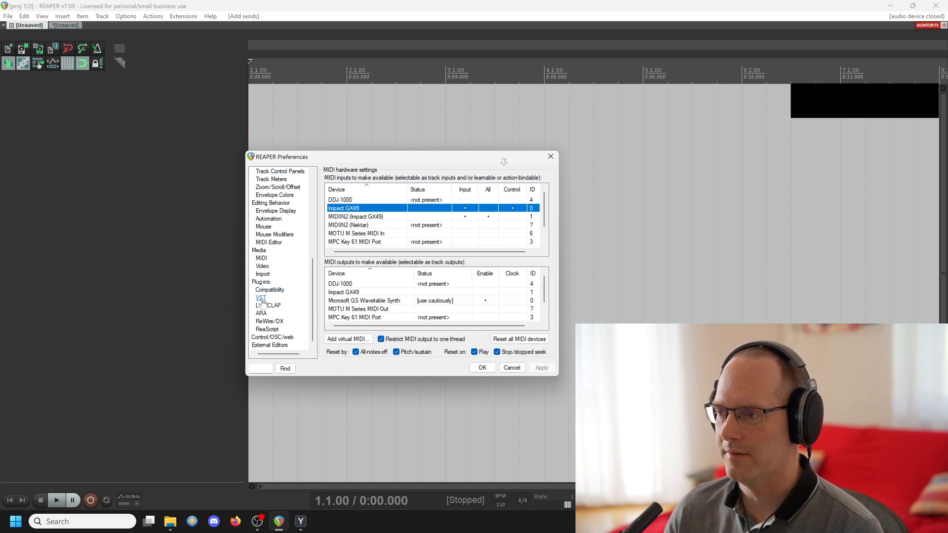
Review the VST plug-in folder list and close the preferences with OK
{"action": "left_click", "coordinate": [260, 297]}
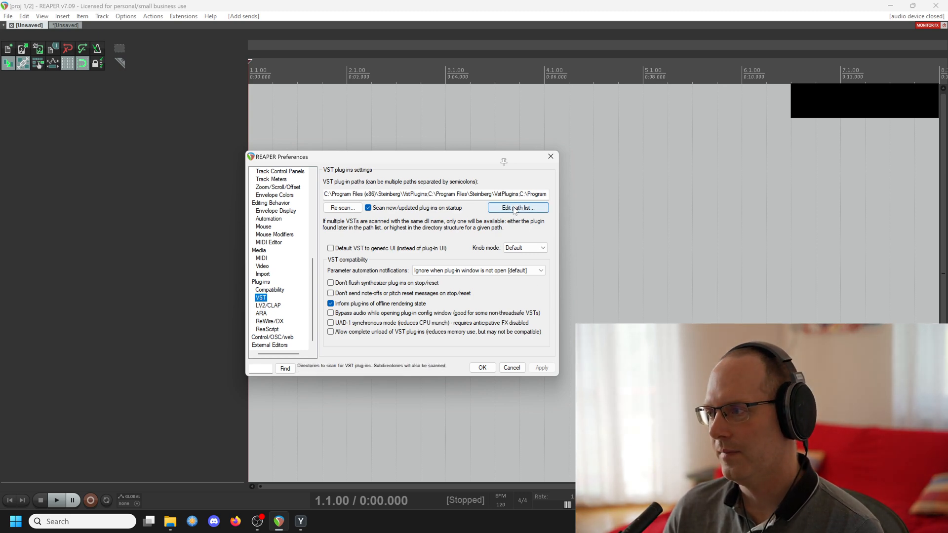
{"action": "left_click", "coordinate": [516, 207]}
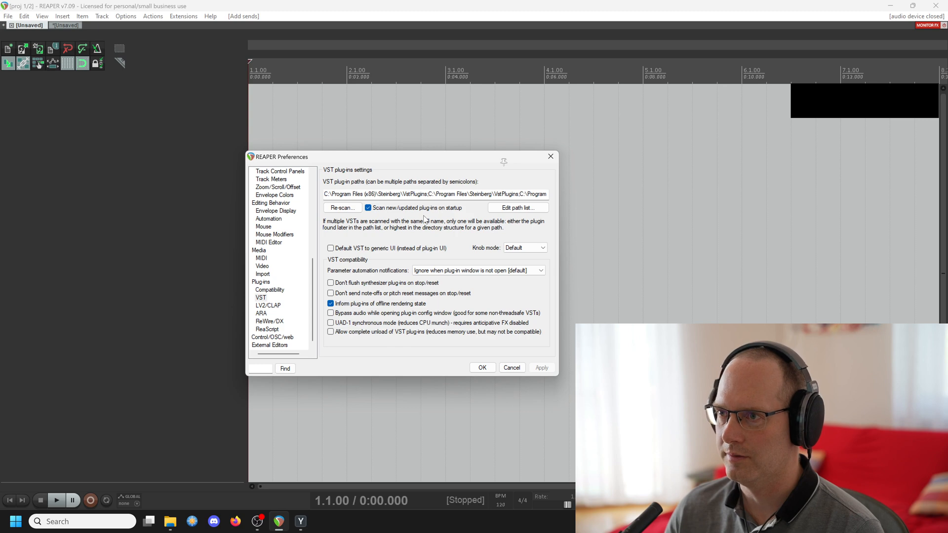
{"action": "left_click", "coordinate": [482, 367]}
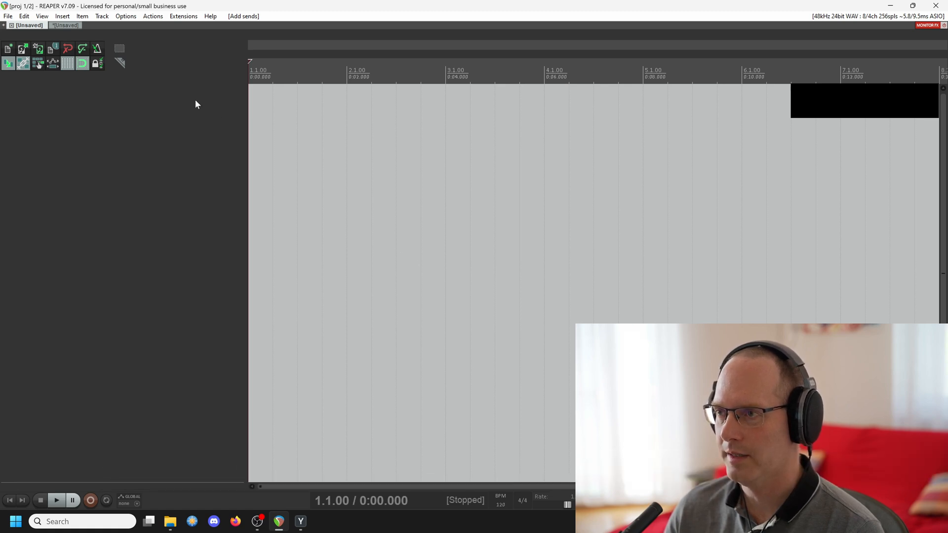
{"action": "mouse_move", "coordinate": [222, 135]}
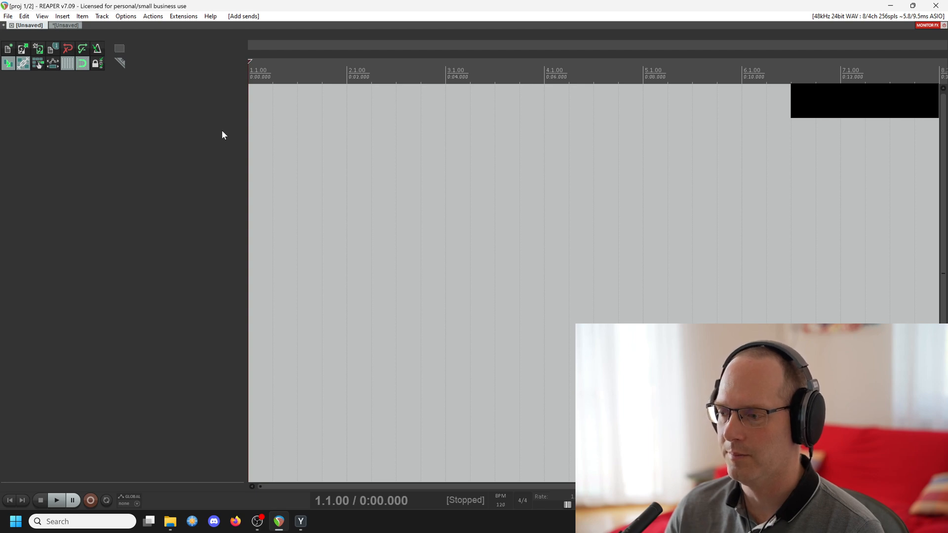
{"action": "mouse_move", "coordinate": [190, 141]}
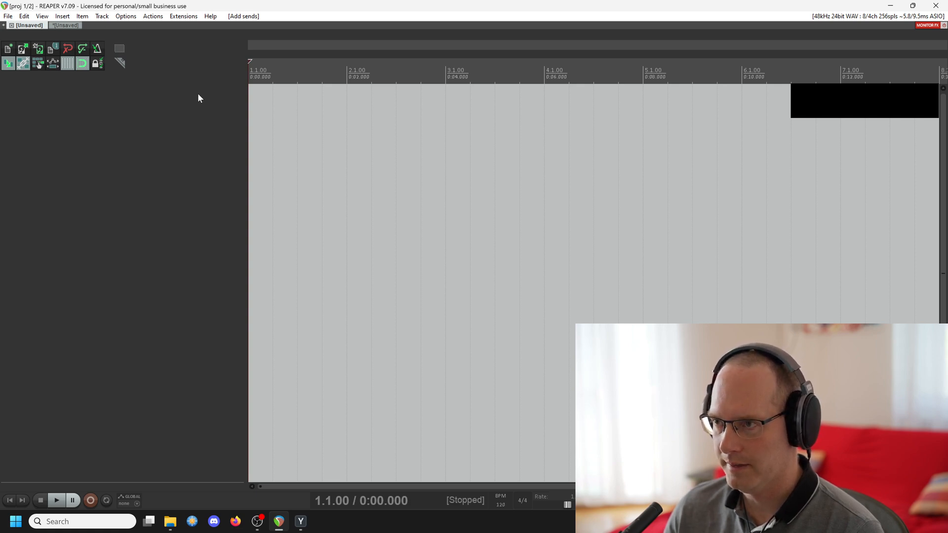
{"action": "mouse_move", "coordinate": [206, 102]}
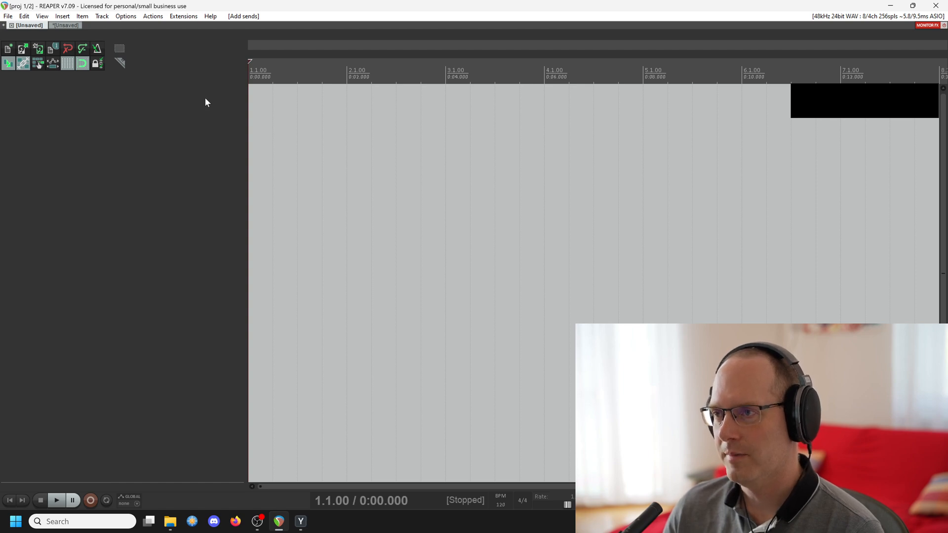
{"action": "left_click", "coordinate": [152, 16]}
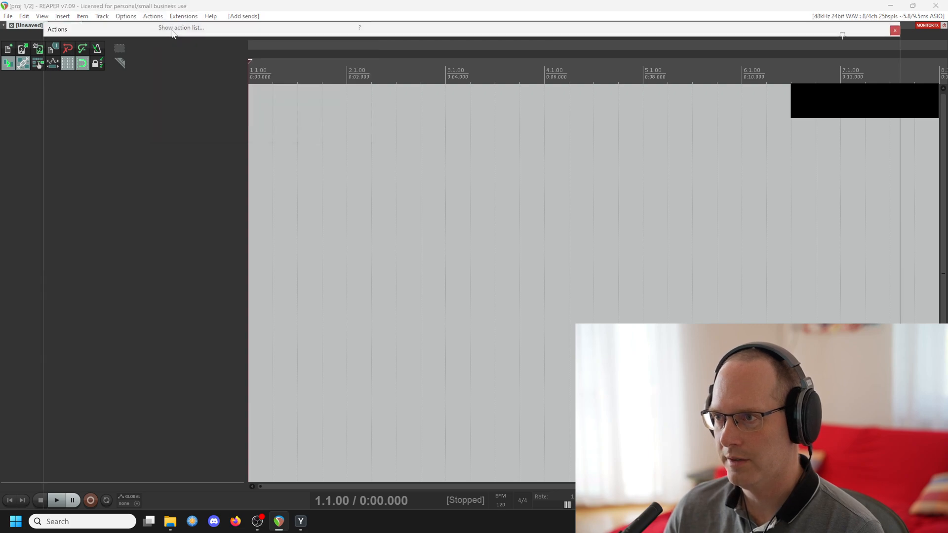
{"action": "left_click", "coordinate": [179, 27]}
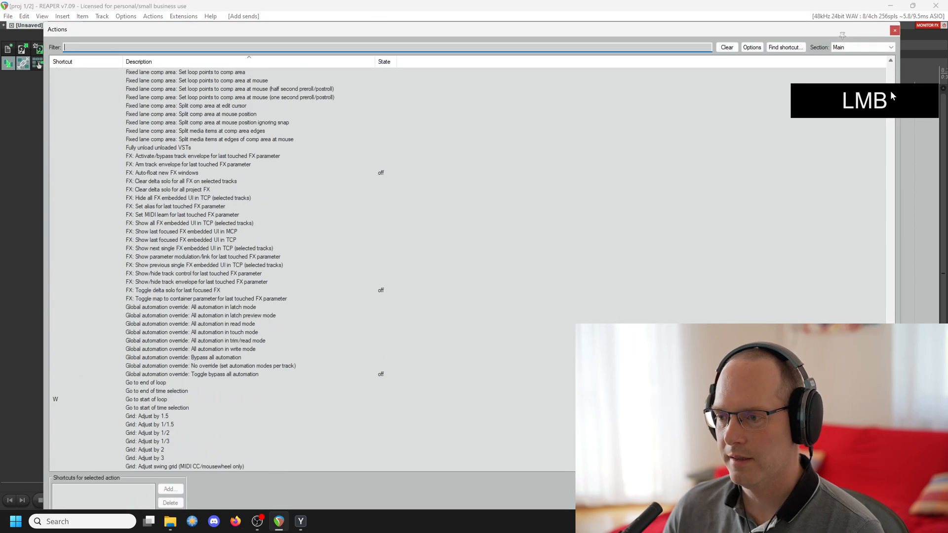
{"action": "scroll", "scroll_direction": "down", "scroll_amount": 3}
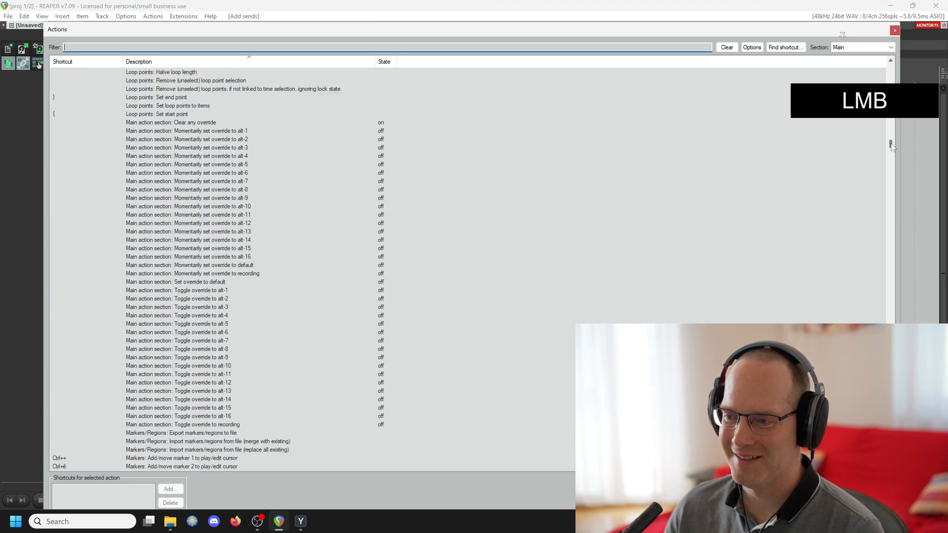
{"action": "scroll", "scroll_direction": "down", "scroll_amount": 3}
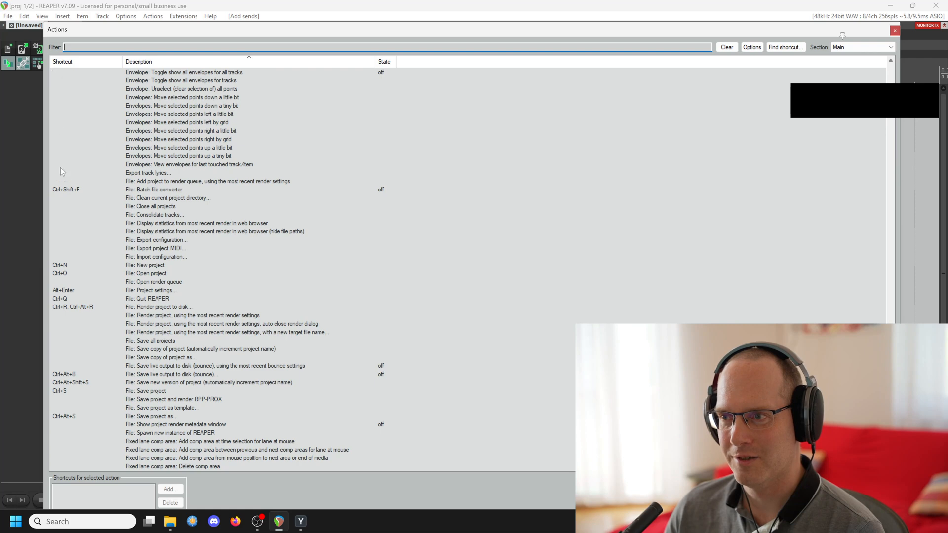
{"action": "mouse_move", "coordinate": [862, 176]}
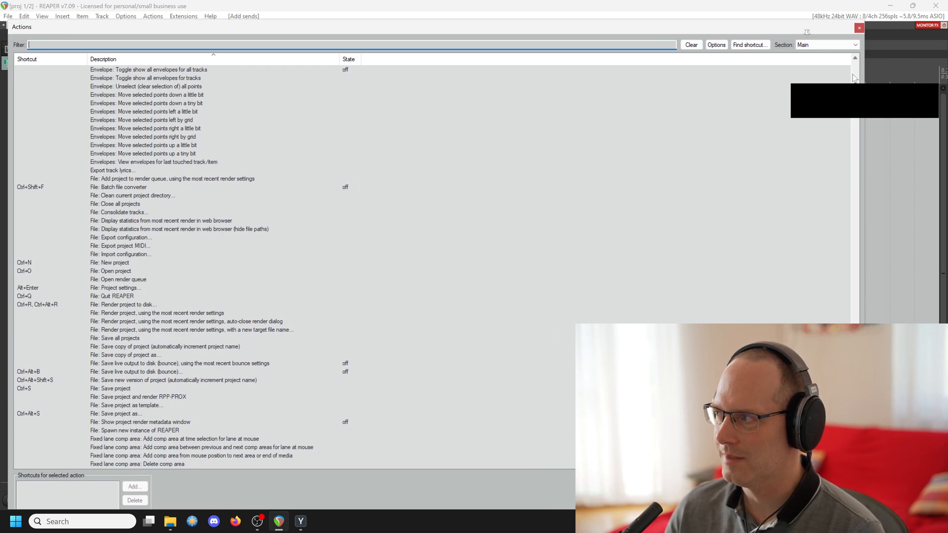
{"action": "scroll", "scroll_direction": "down", "scroll_amount": 3}
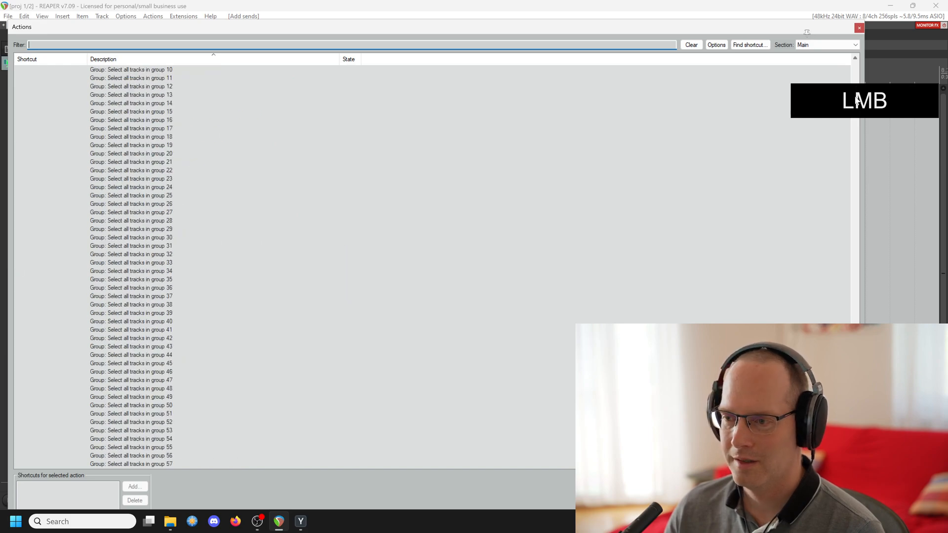
{"action": "scroll", "scroll_direction": "down", "scroll_amount": 3}
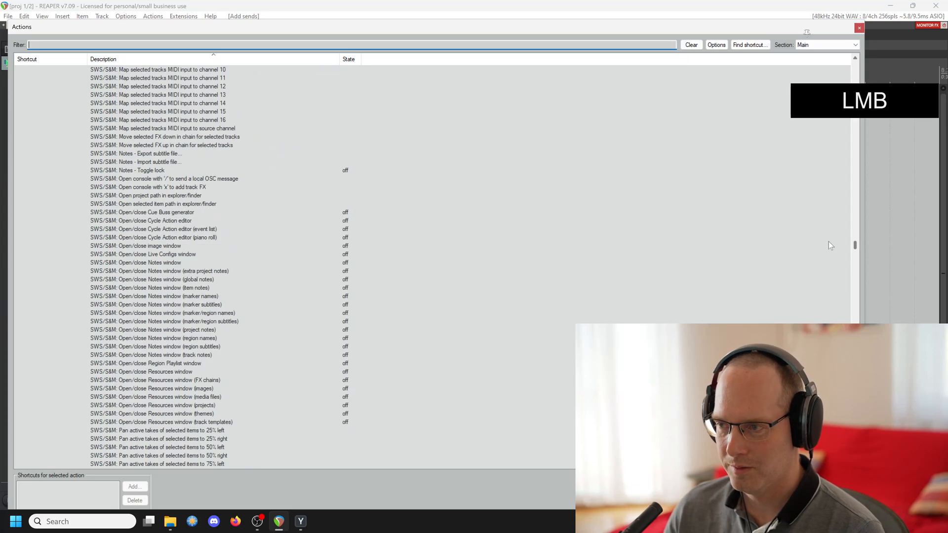
{"action": "left_click", "coordinate": [857, 27]}
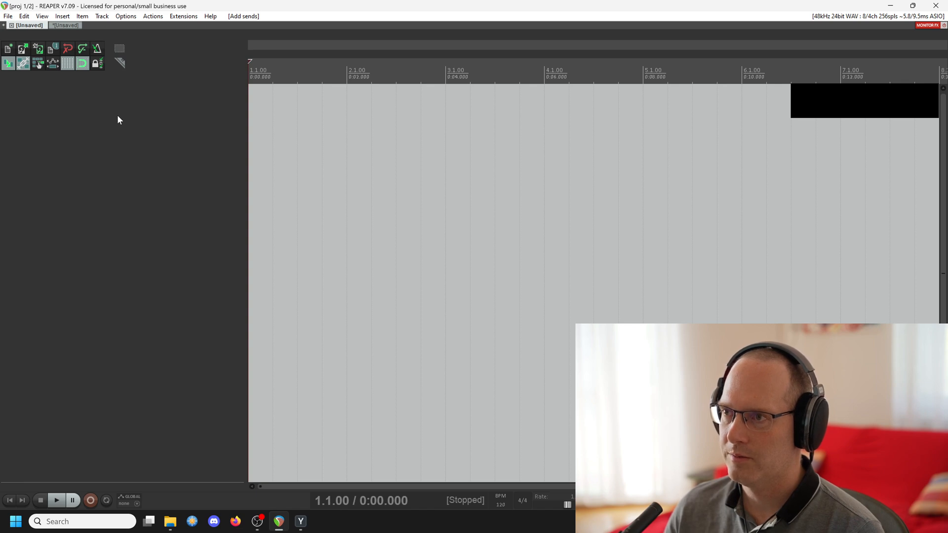
Start importing a saved configuration from the General preferences page
{"action": "left_click", "coordinate": [125, 16]}
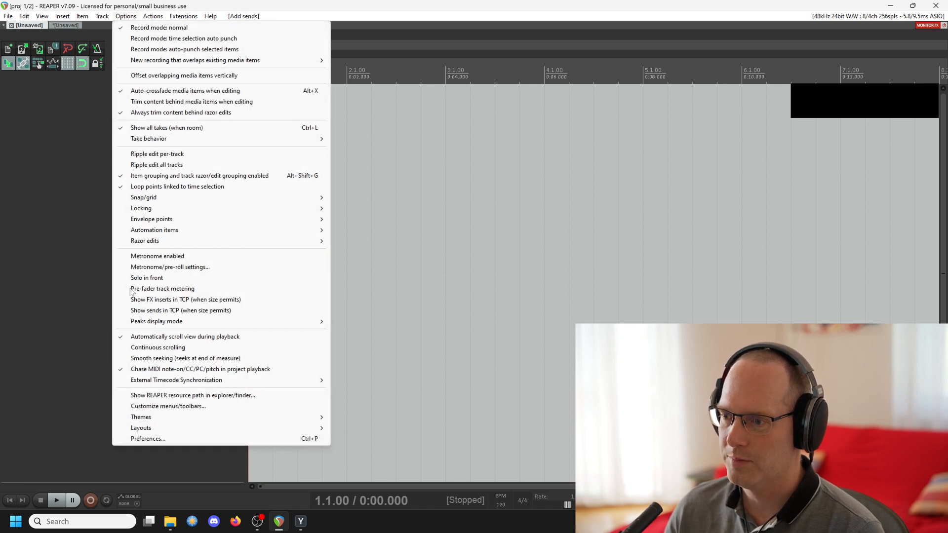
{"action": "left_click", "coordinate": [149, 438]}
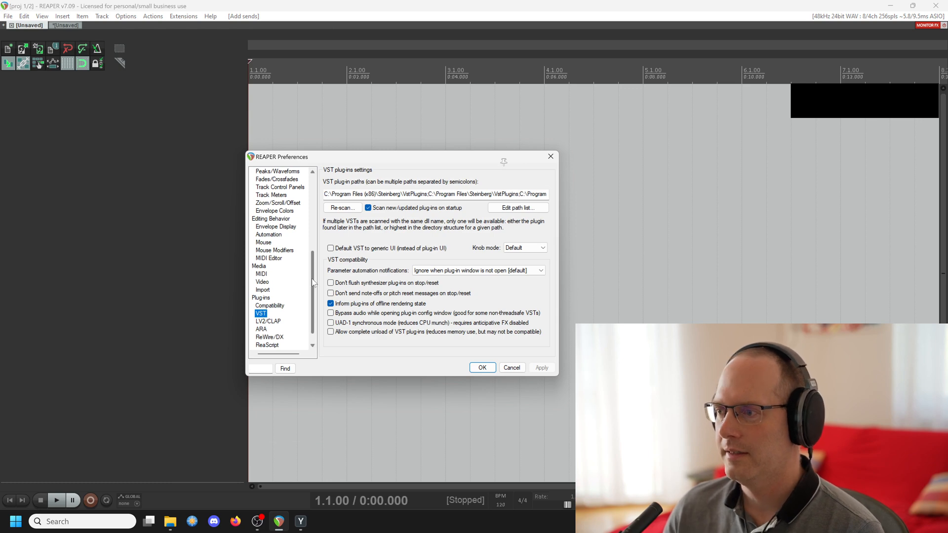
{"action": "left_click", "coordinate": [261, 172]}
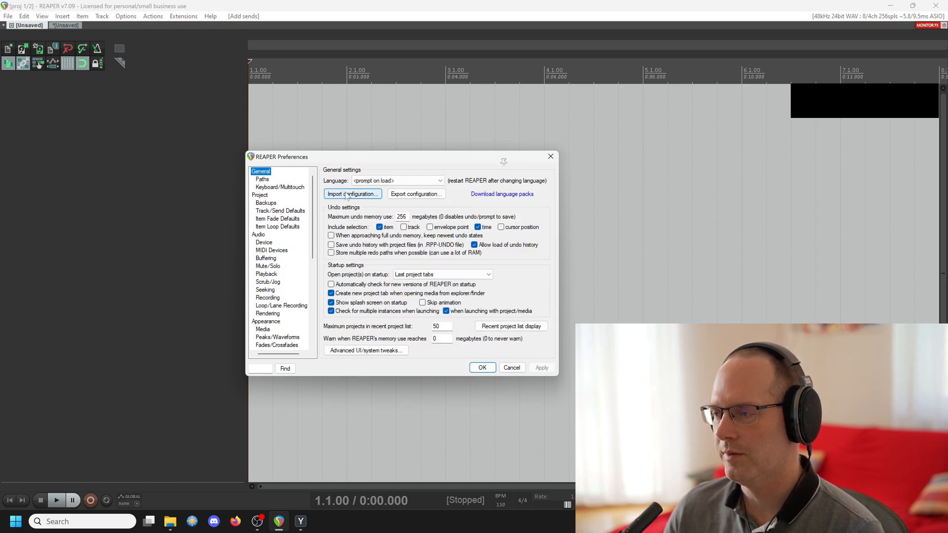
{"action": "left_click", "coordinate": [353, 194]}
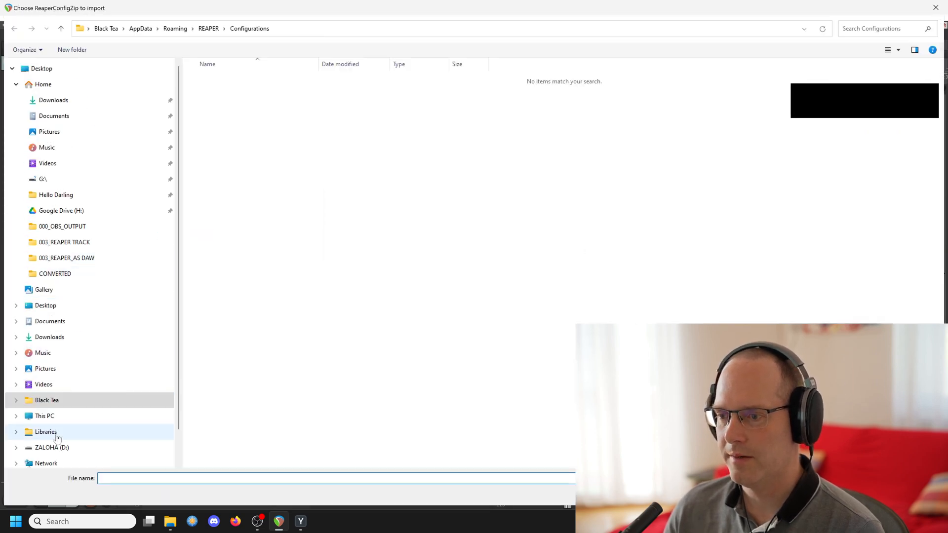
Choose the ReaperConfigZip file from D:\08__AUDIO and close the preferences
{"action": "left_click", "coordinate": [53, 447]}
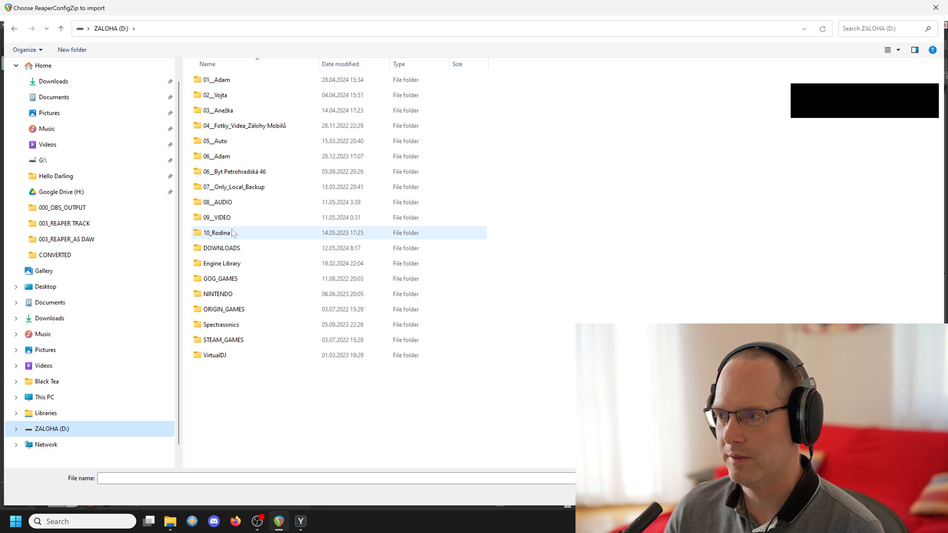
{"action": "double_click", "coordinate": [217, 201]}
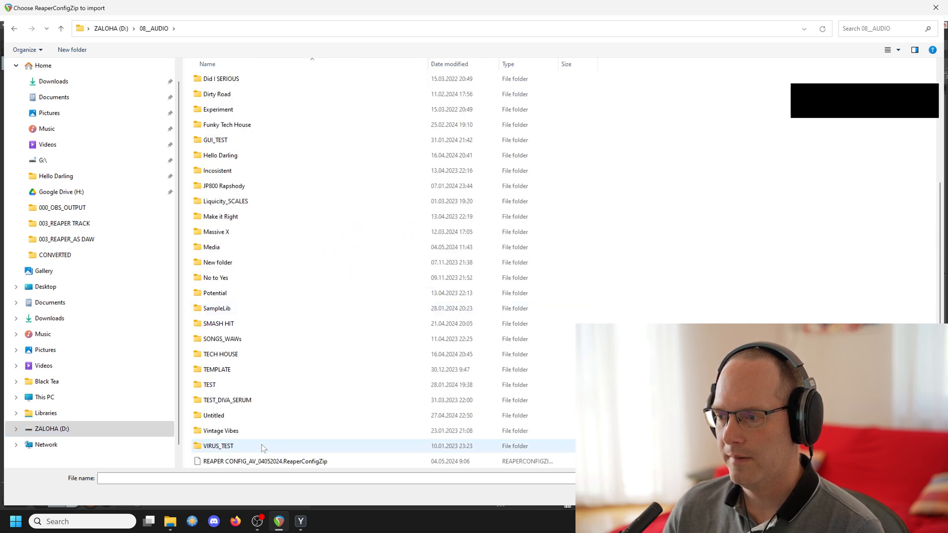
{"action": "left_click", "coordinate": [264, 461]}
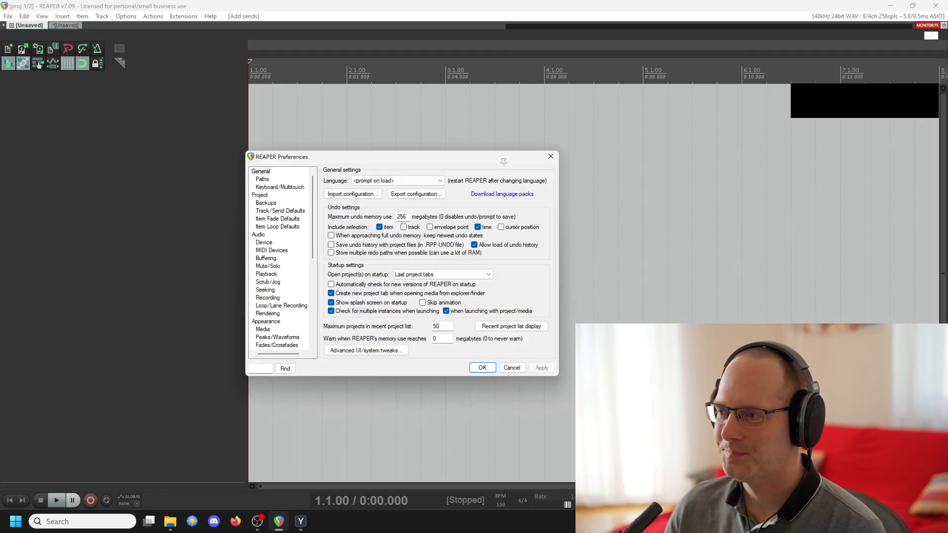
{"action": "left_click", "coordinate": [482, 367]}
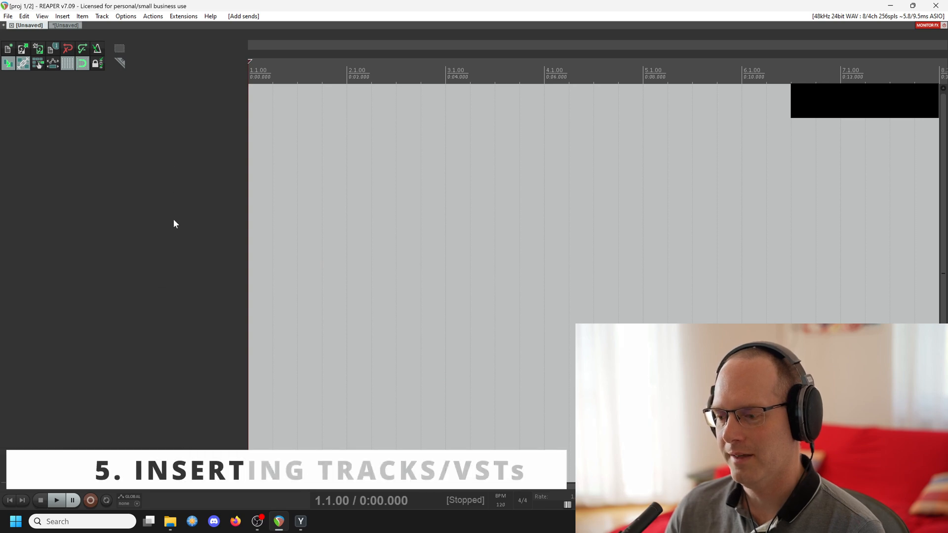
{"action": "mouse_move", "coordinate": [166, 159]}
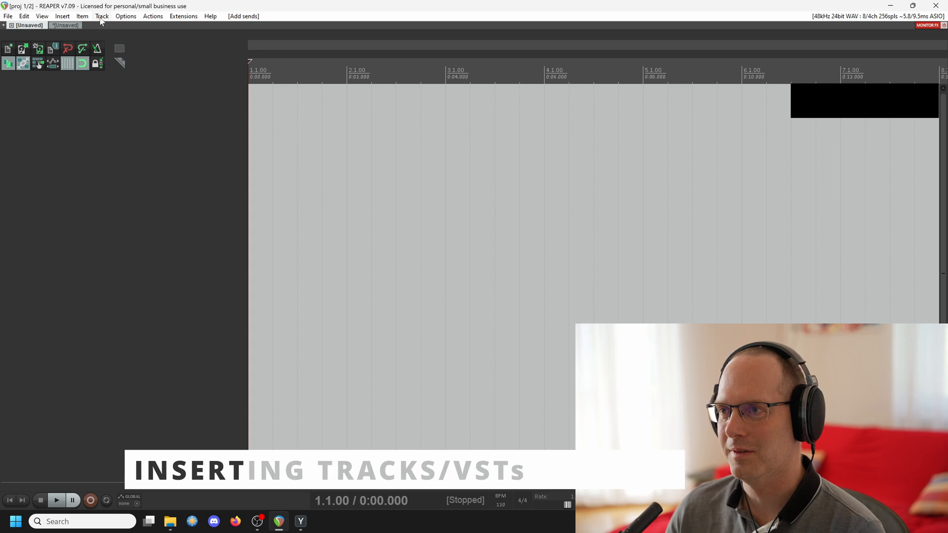
Insert a first, empty track into the project via the Track menu
{"action": "left_click", "coordinate": [101, 16]}
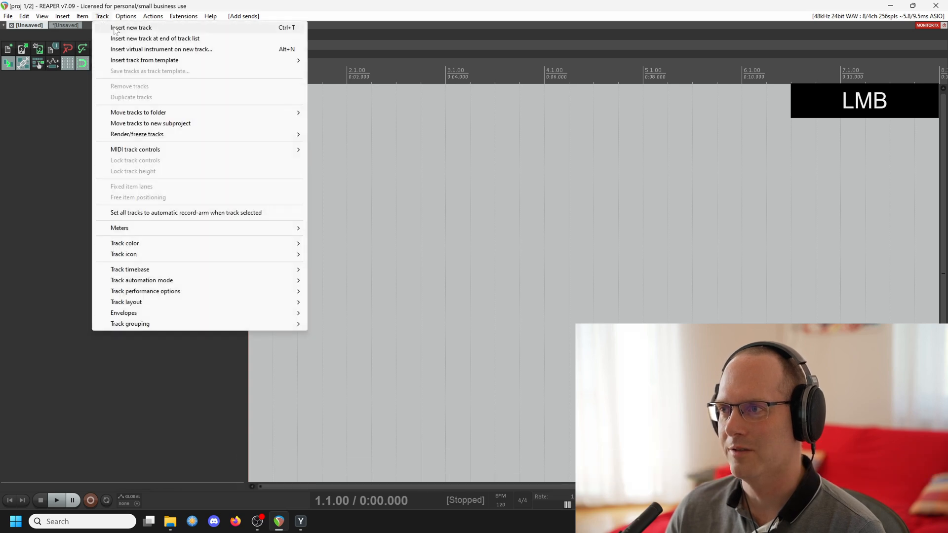
{"action": "mouse_move", "coordinate": [286, 32]}
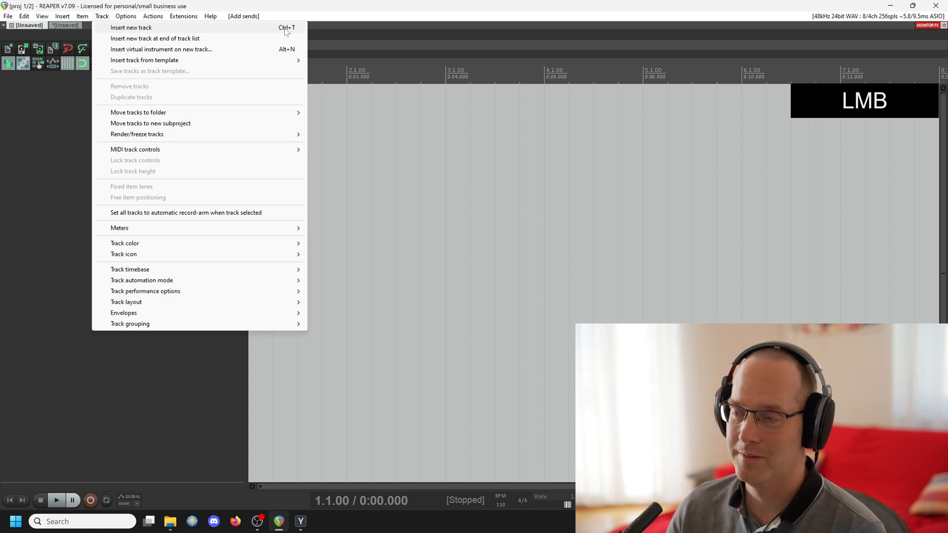
{"action": "left_click", "coordinate": [131, 28]}
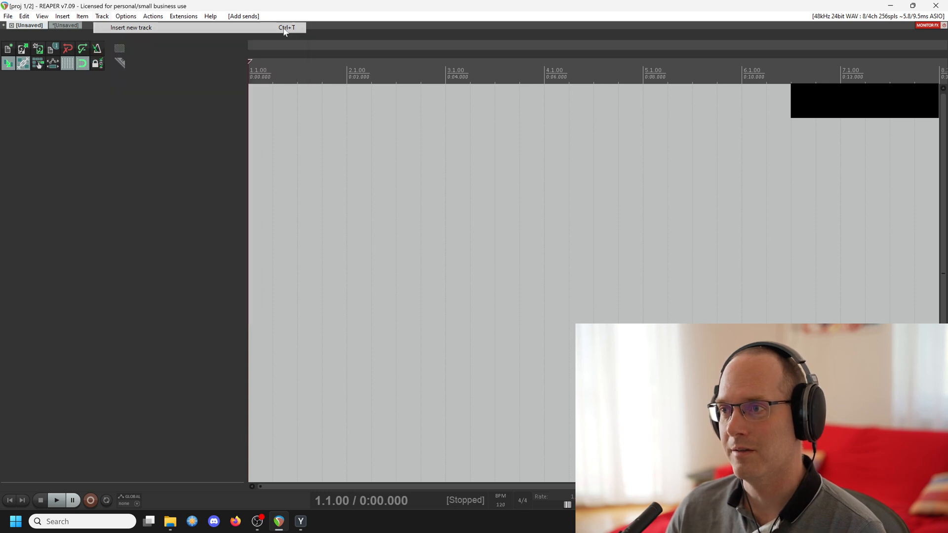
{"action": "left_click", "coordinate": [130, 27]}
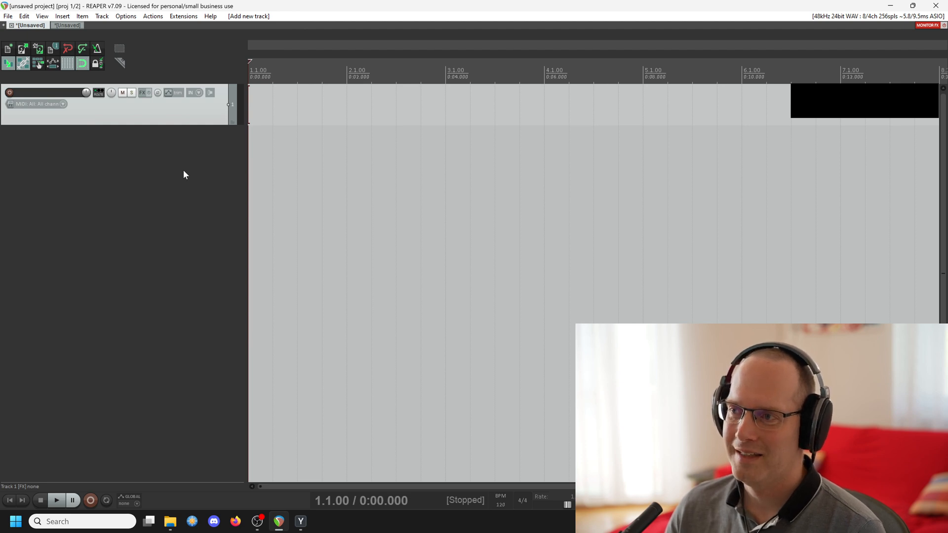
{"action": "mouse_move", "coordinate": [171, 127]}
{"action": "type", "text": "super"}
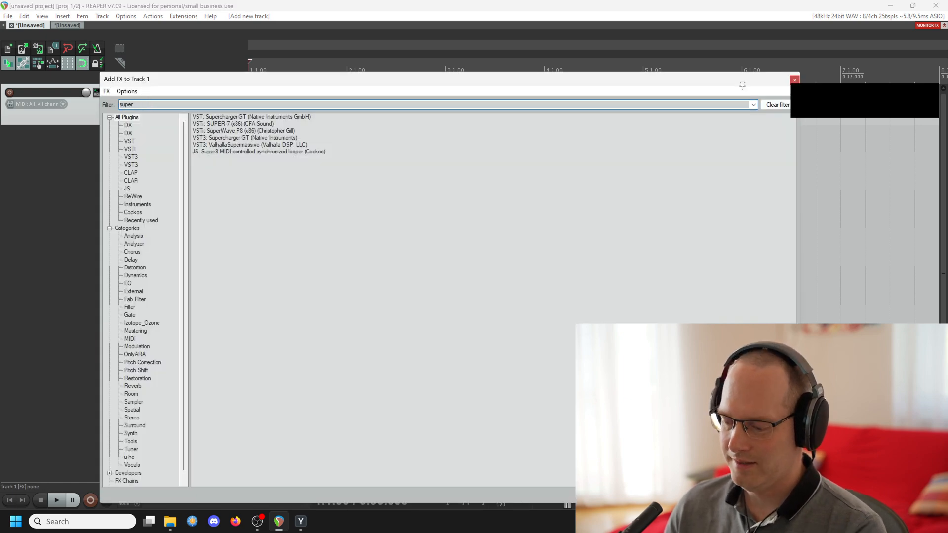
Search the FX browser for 'battery' and load VST3: Battery 4 on the first track
{"action": "left_click", "coordinate": [777, 104]}
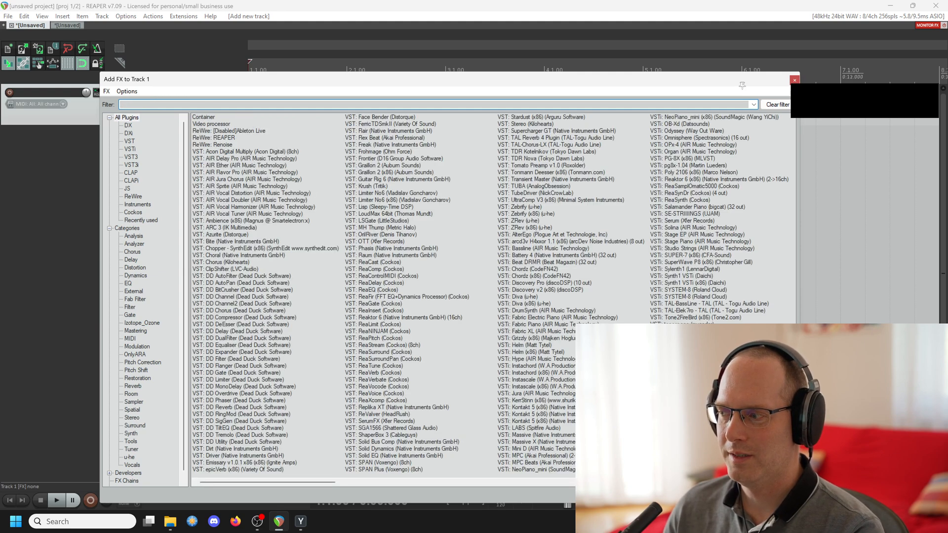
{"action": "mouse_move", "coordinate": [171, 176]}
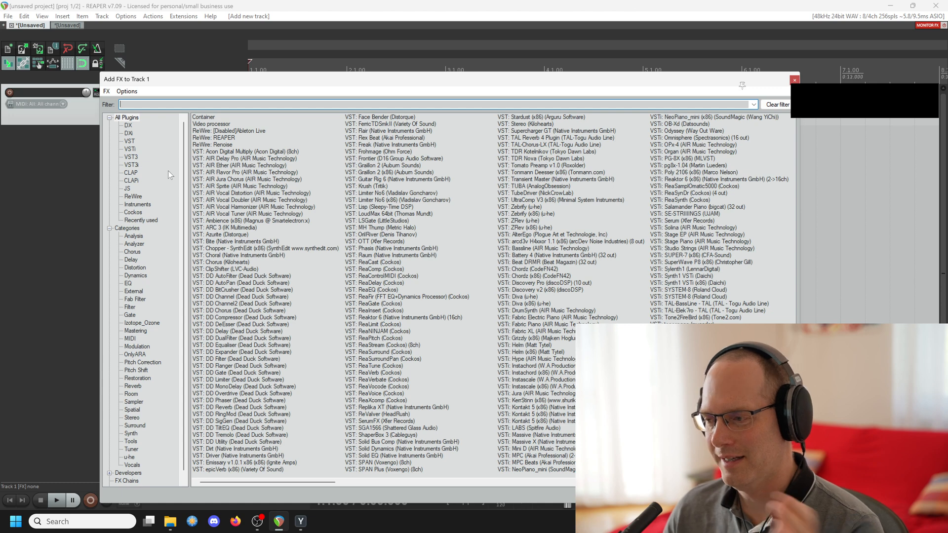
{"action": "type", "text": "b"}
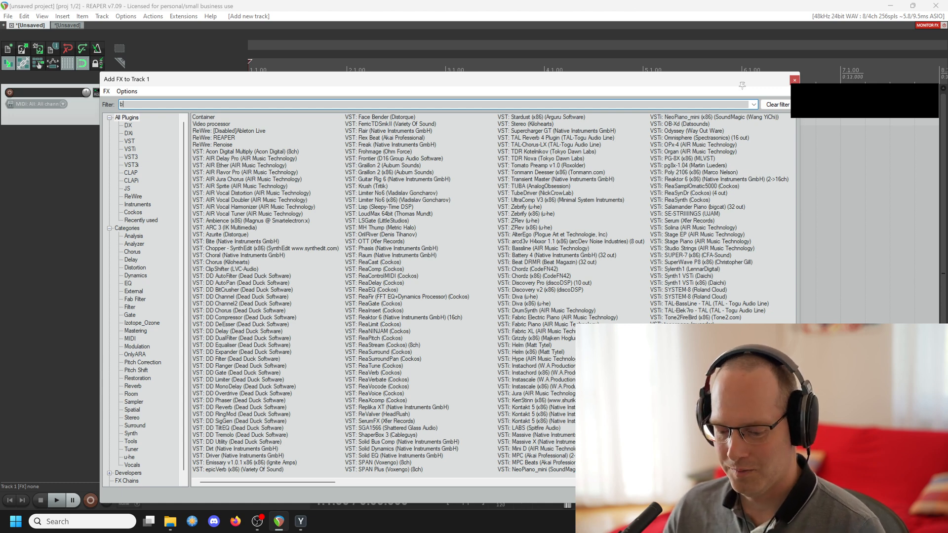
{"action": "type", "text": "attery"}
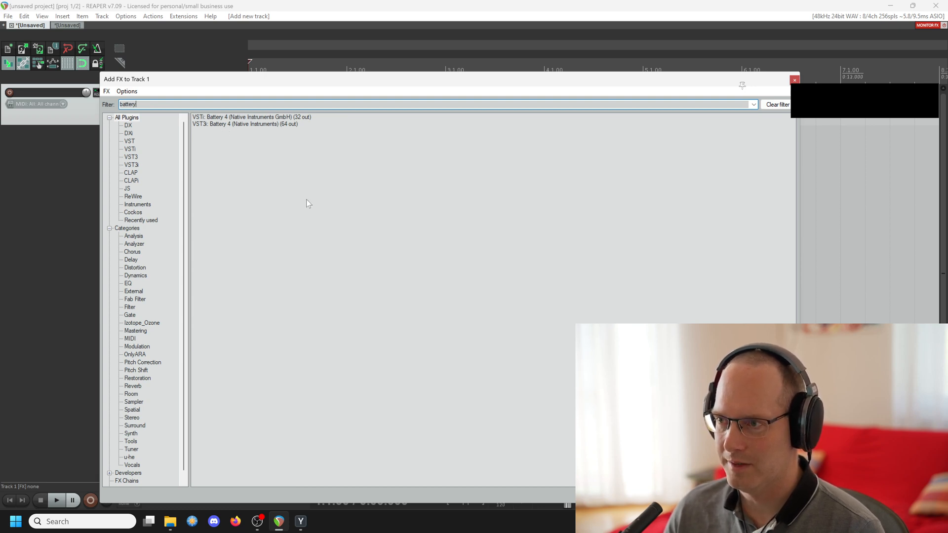
{"action": "double_click", "coordinate": [245, 125]}
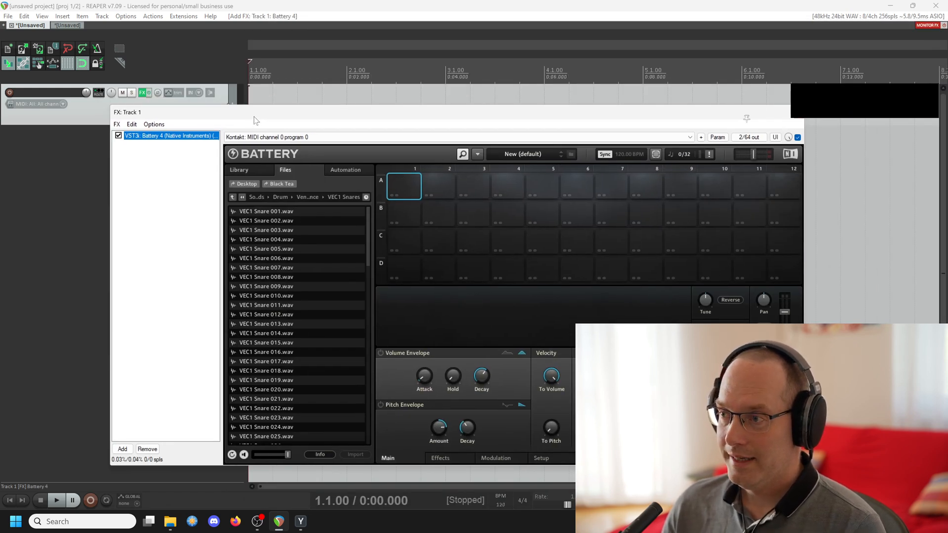
{"action": "mouse_move", "coordinate": [189, 182]}
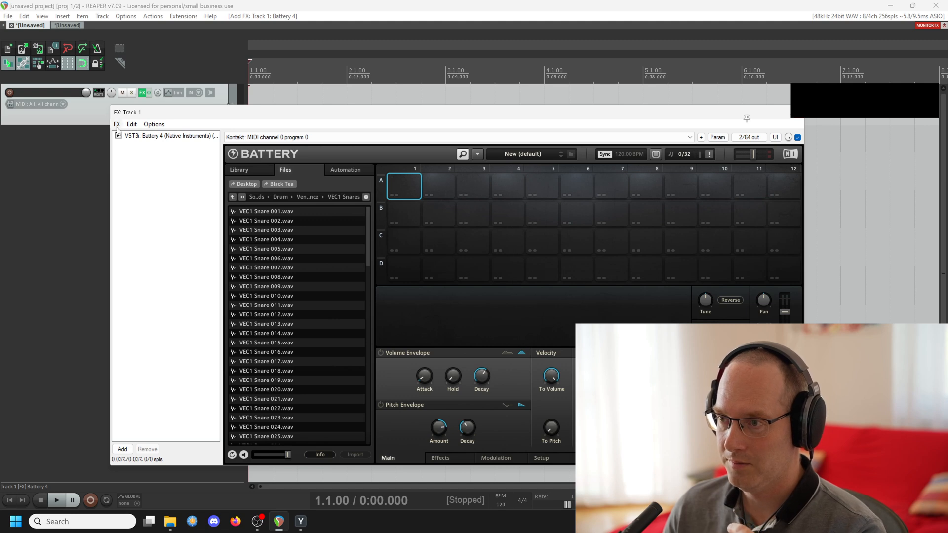
Search for 'raum' and add the VST3 Raum reverb after Battery 4 in the chain
{"action": "left_click", "coordinate": [117, 124]}
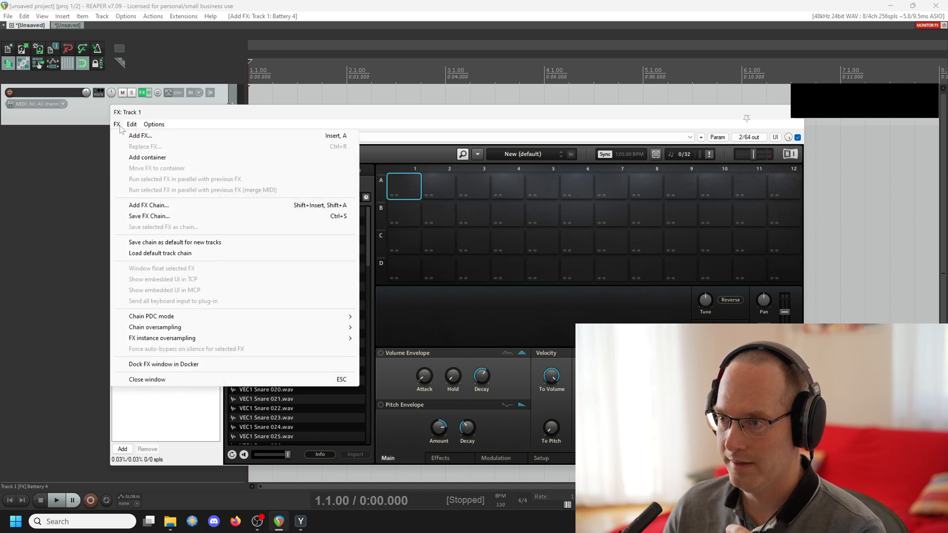
{"action": "left_click", "coordinate": [140, 135]}
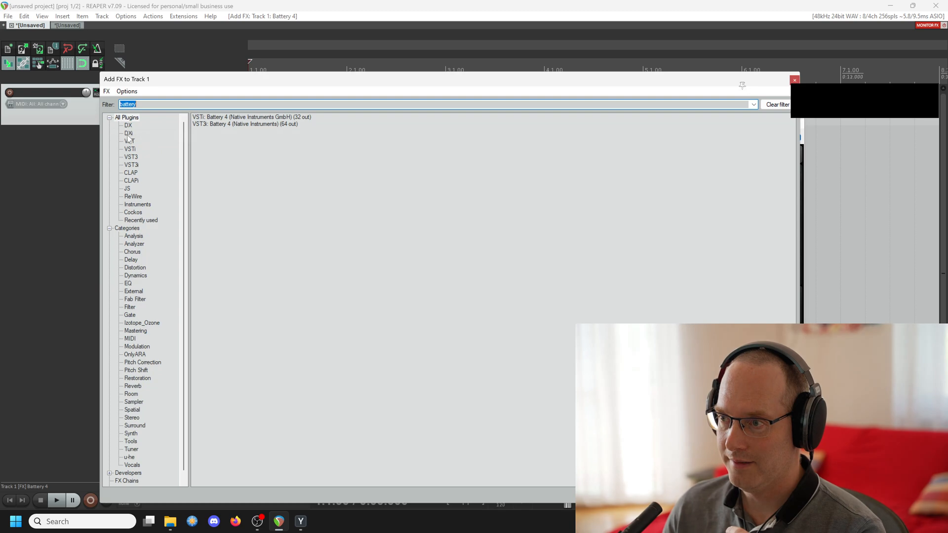
{"action": "left_click", "coordinate": [127, 104]}
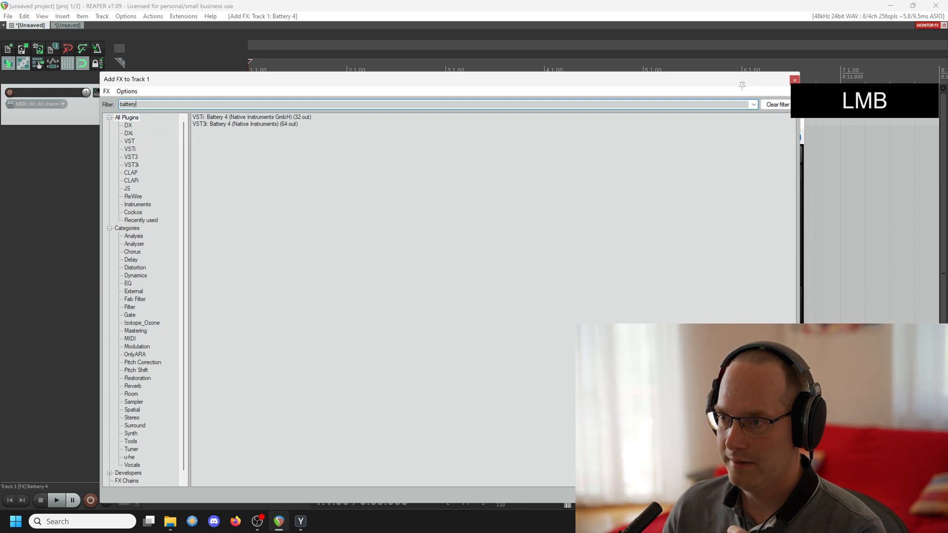
{"action": "left_click", "coordinate": [777, 104]}
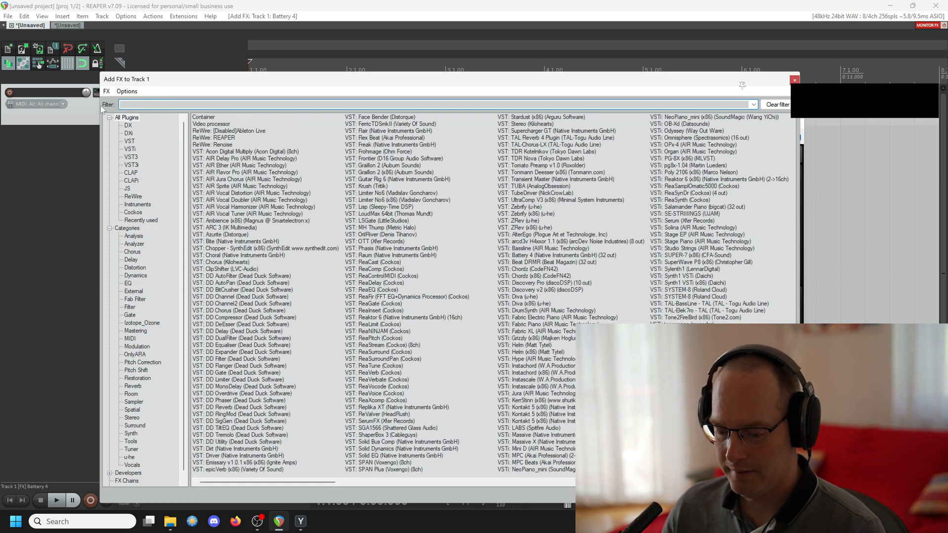
{"action": "type", "text": "raum"}
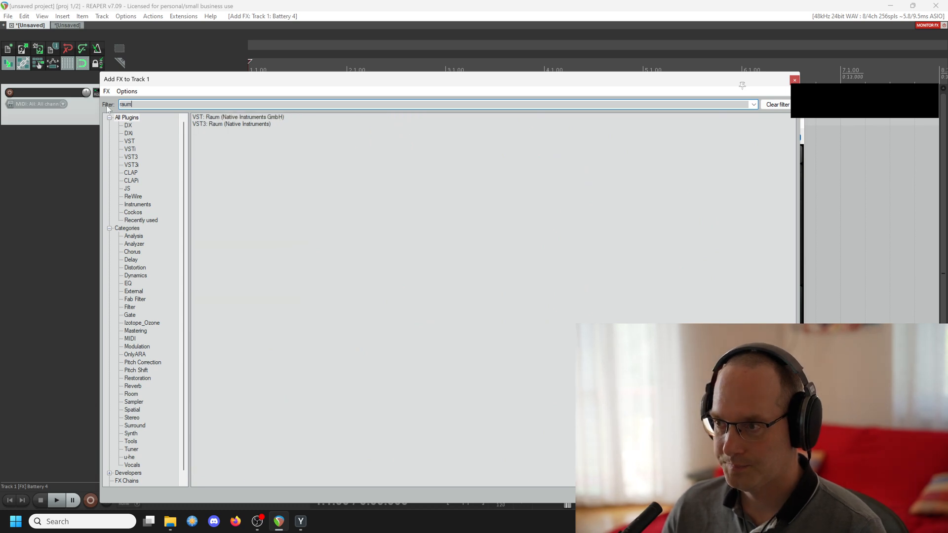
{"action": "double_click", "coordinate": [231, 125]}
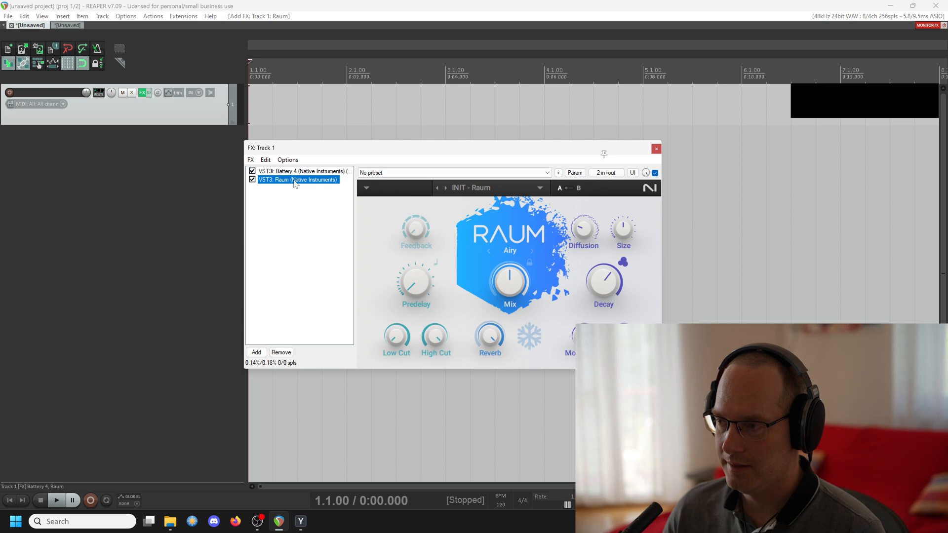
{"action": "mouse_move", "coordinate": [305, 258]}
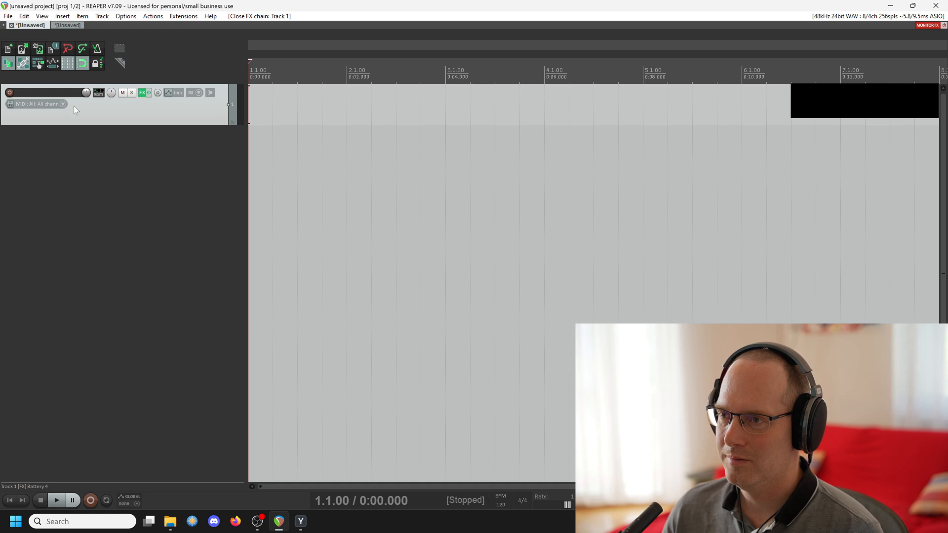
{"action": "type", "text": "D"}
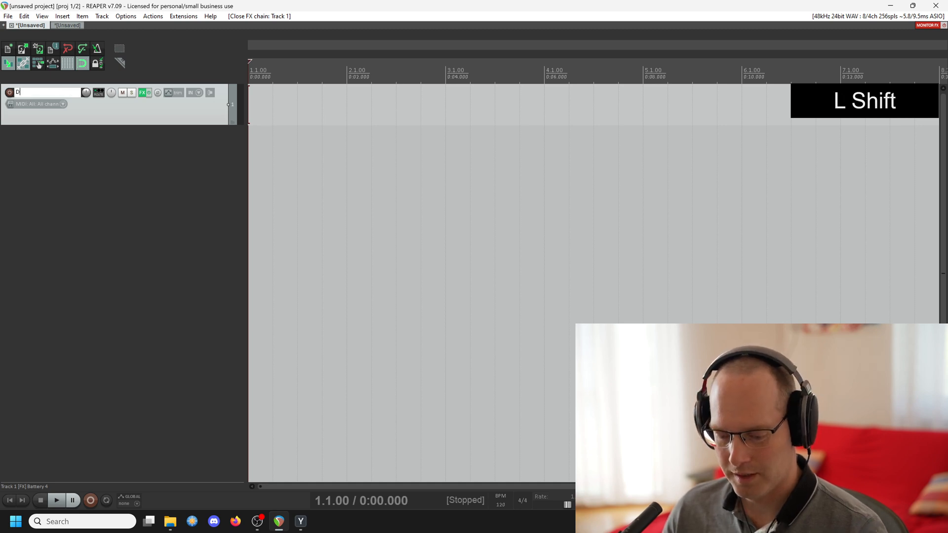
{"action": "type", "text": "RU"}
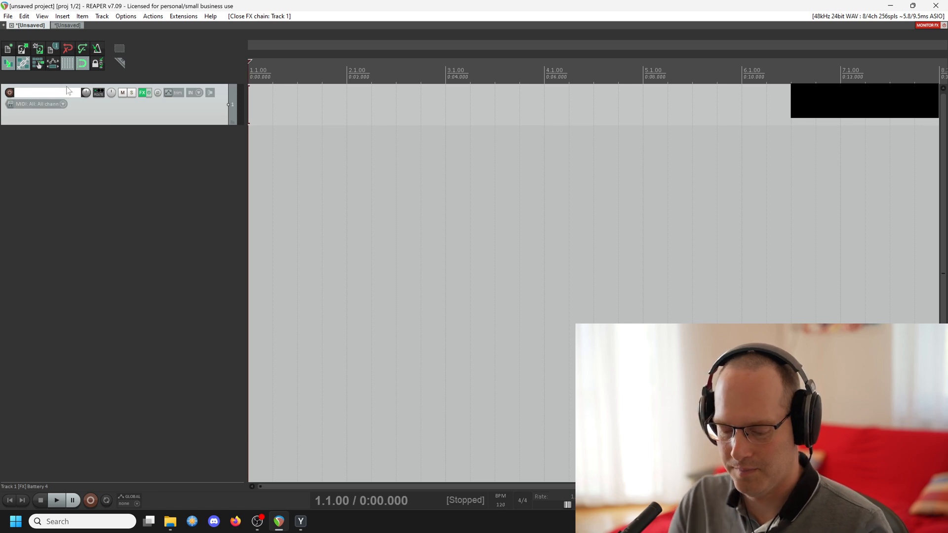
{"action": "type", "text": "Ki"}
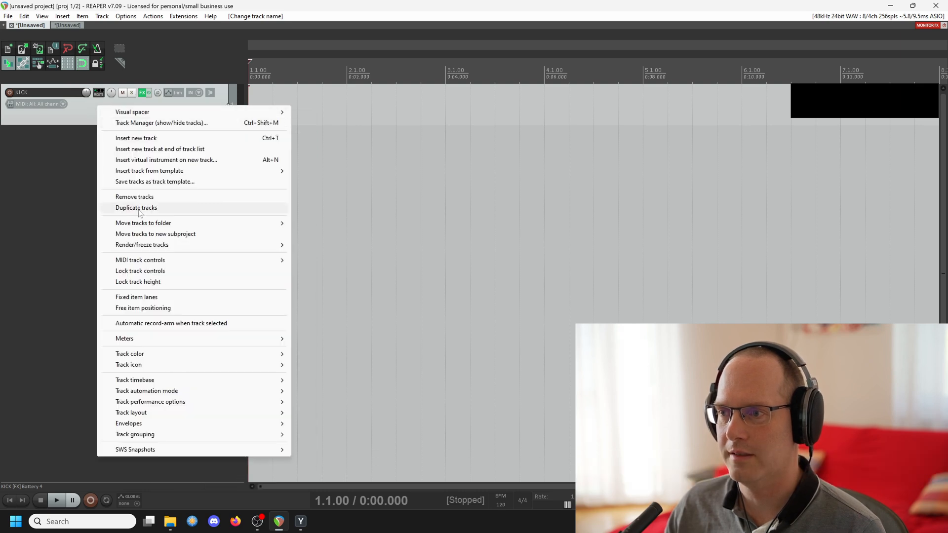
Duplicate the KICK track and audition a snare sample in the copy's Battery 4
{"action": "left_click", "coordinate": [136, 208]}
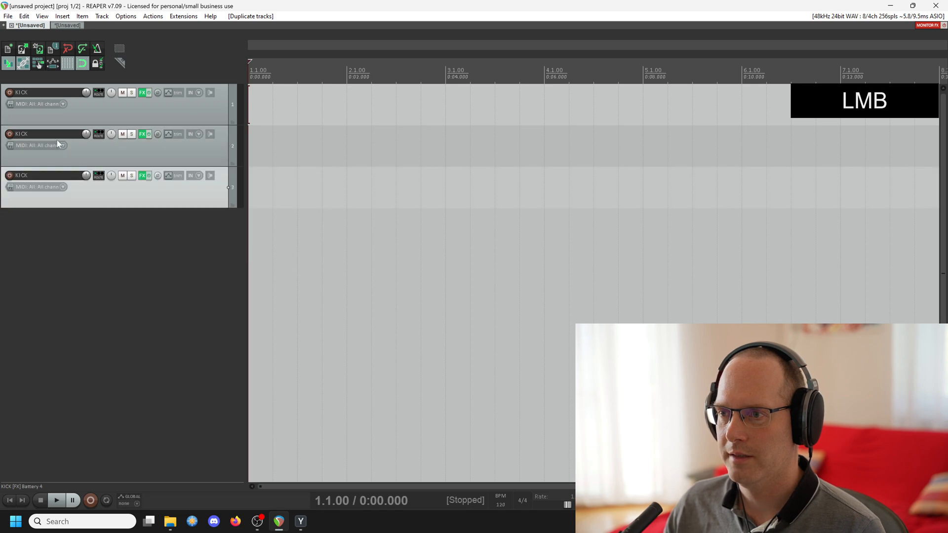
{"action": "left_click", "coordinate": [144, 133]}
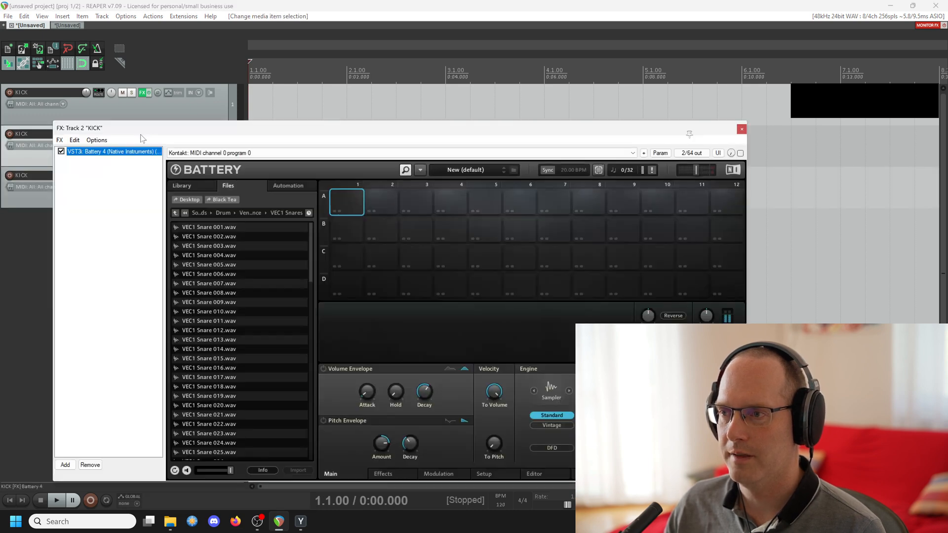
{"action": "left_click", "coordinate": [208, 311]}
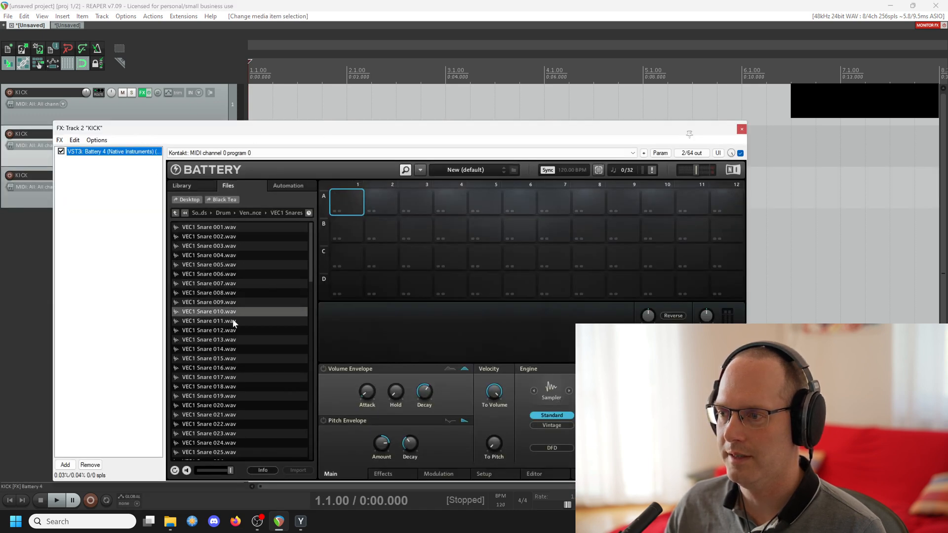
{"action": "left_click", "coordinate": [741, 129]}
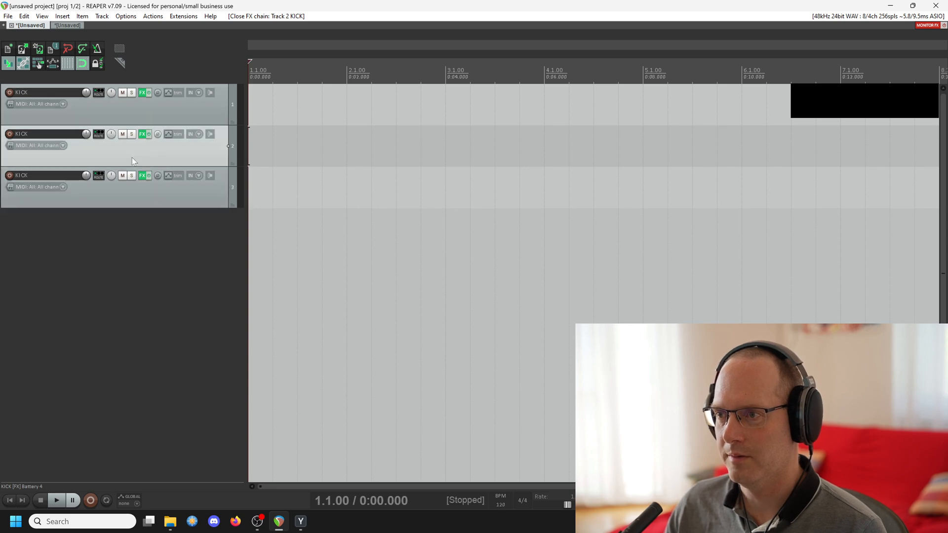
Rename the second track SNARE and the third track HIHATS
{"action": "double_click", "coordinate": [20, 133]}
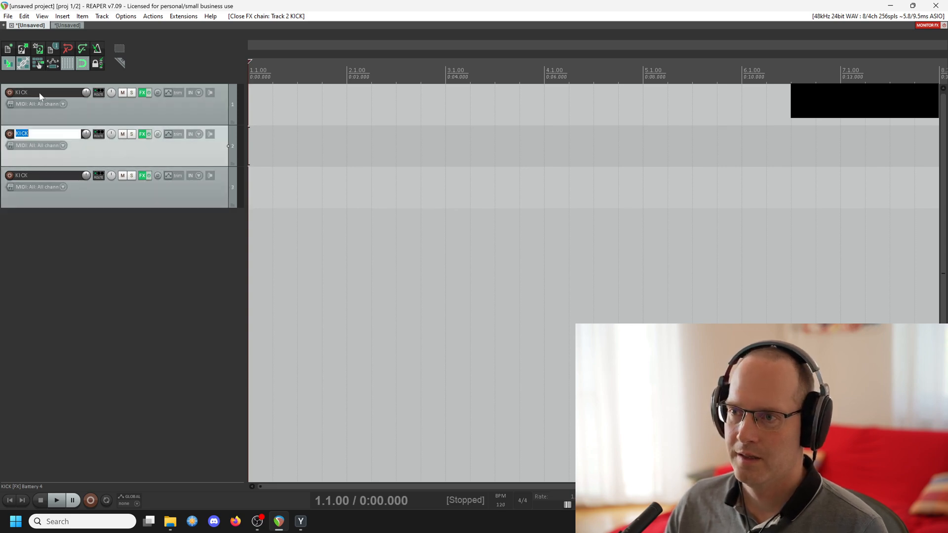
{"action": "type", "text": "SNARE"}
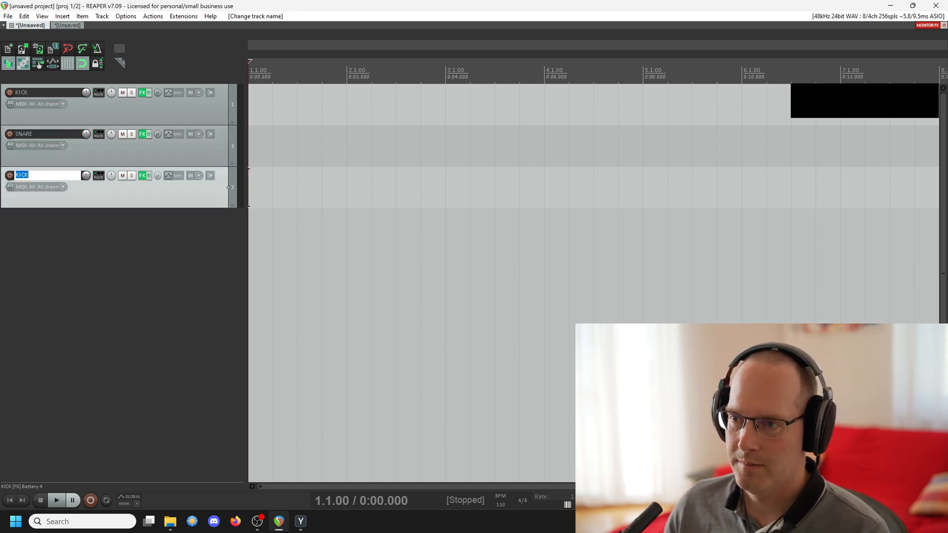
{"action": "type", "text": "HIHATS"}
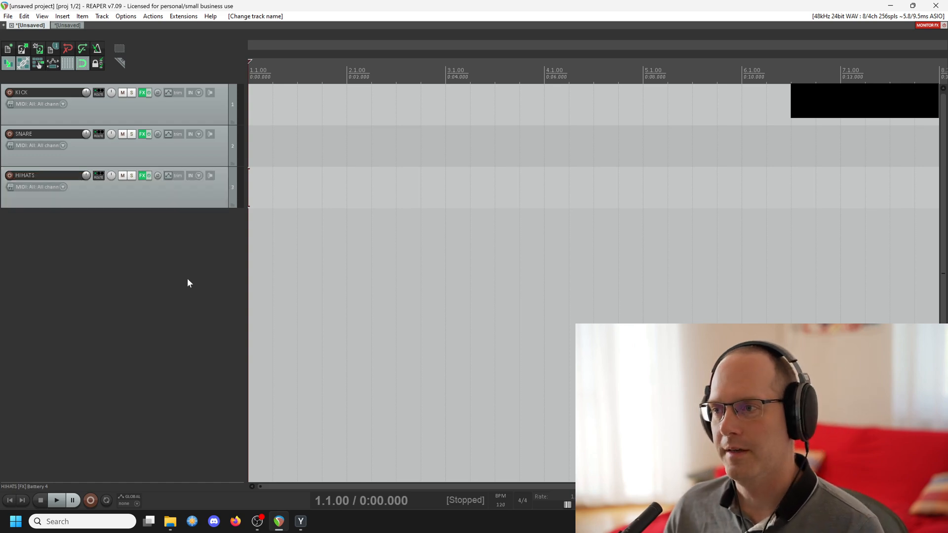
{"action": "mouse_move", "coordinate": [185, 273]}
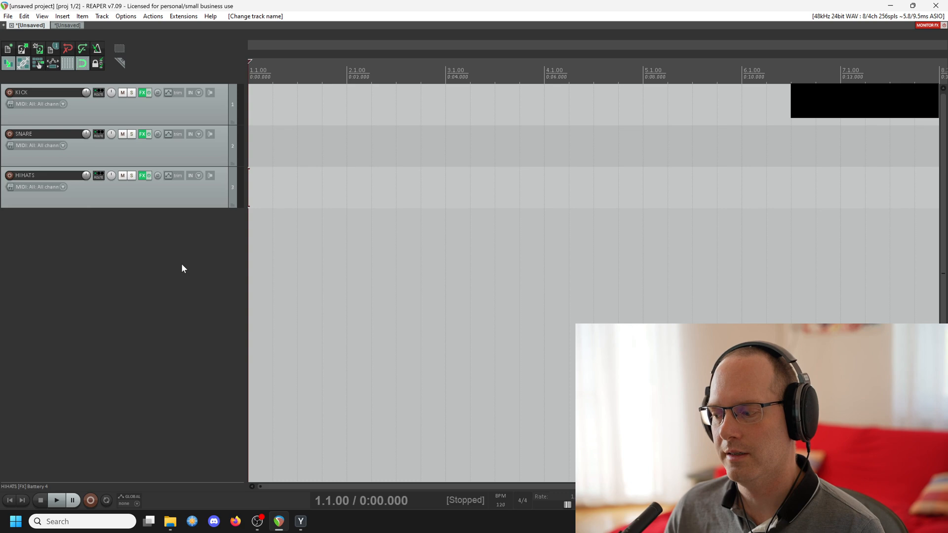
{"action": "mouse_move", "coordinate": [190, 249]}
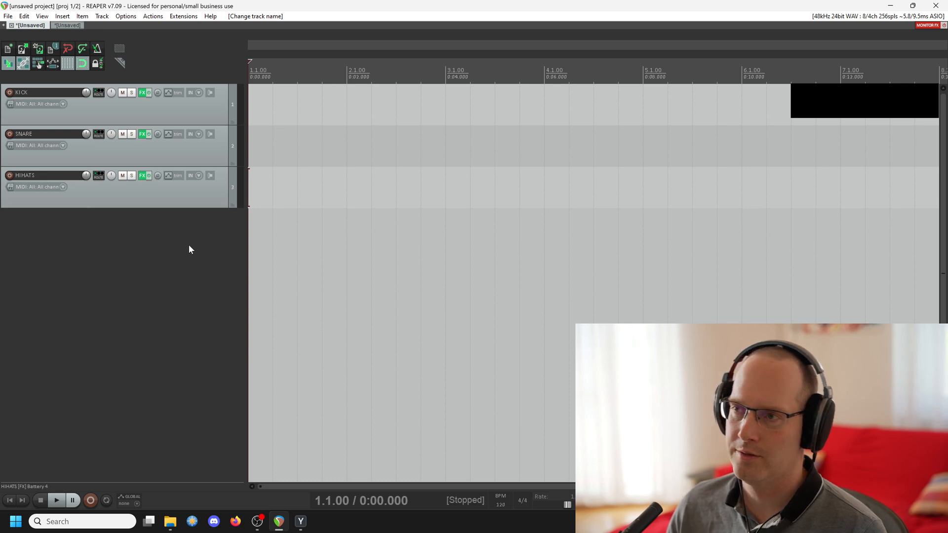
Insert a fourth empty track and name it PERC LOOP
{"action": "left_click", "coordinate": [100, 16]}
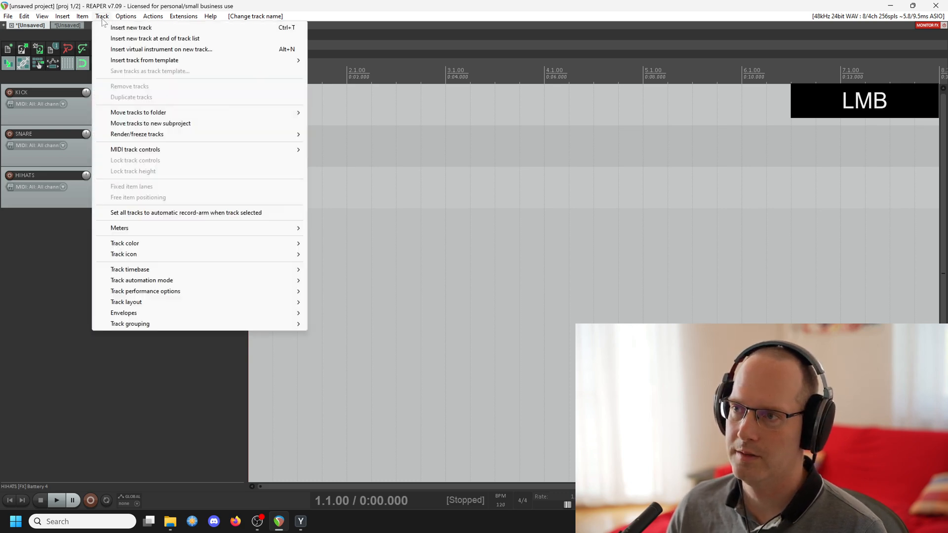
{"action": "left_click", "coordinate": [130, 27]}
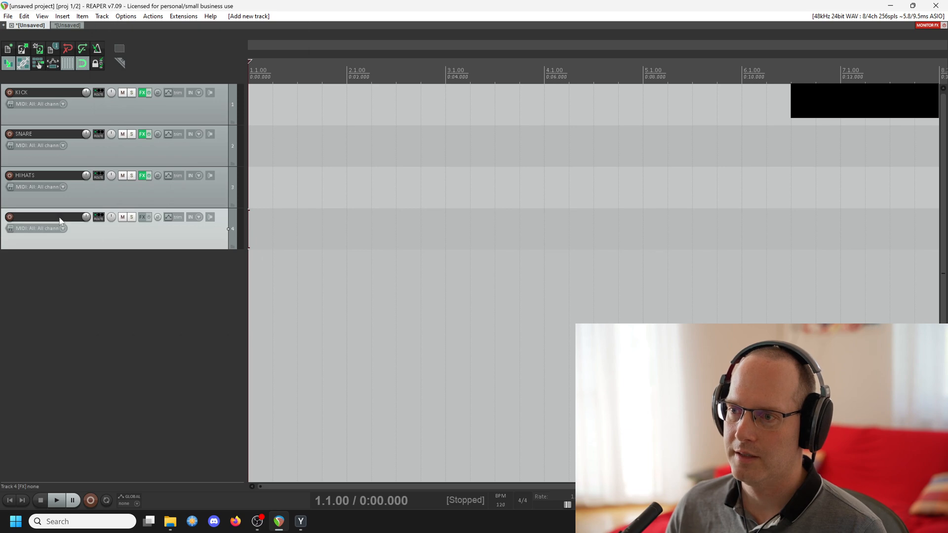
{"action": "double_click", "coordinate": [48, 217]}
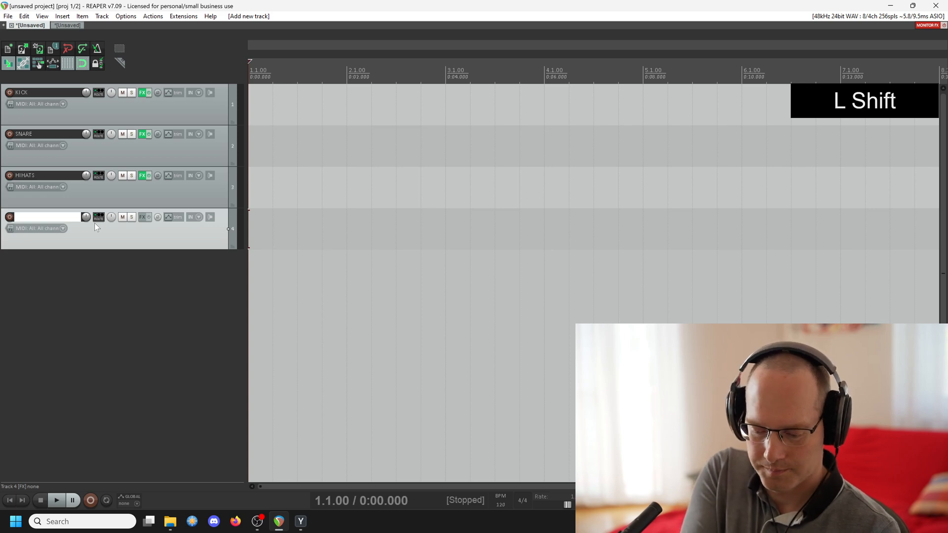
{"action": "type", "text": "PERC"}
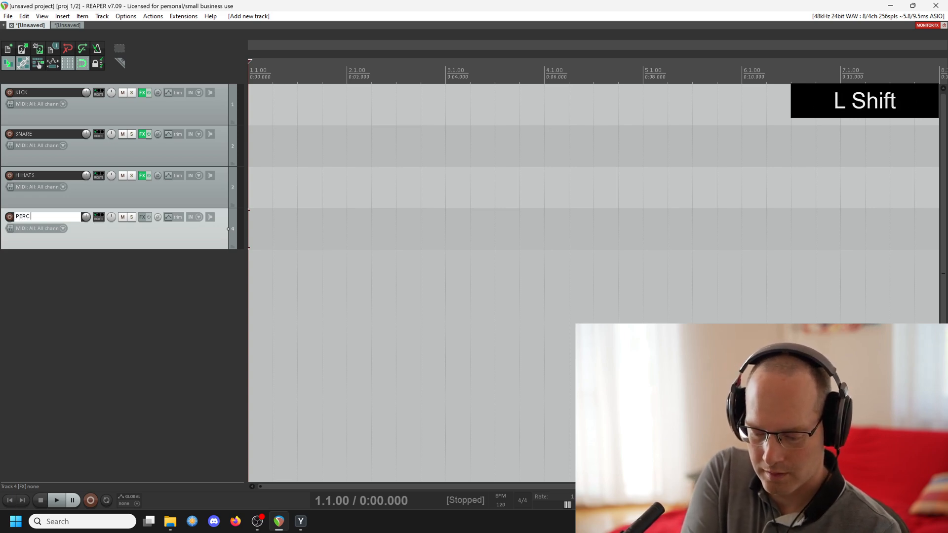
{"action": "type", "text": "LOOP"}
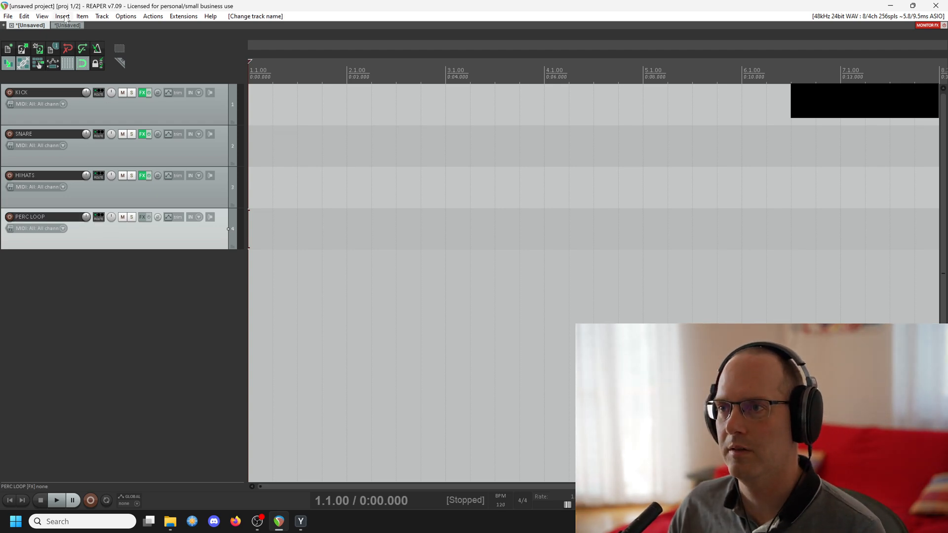
Insert a new virtual-instrument track loaded with VST3: Diva (u-he)
{"action": "left_click", "coordinate": [101, 15]}
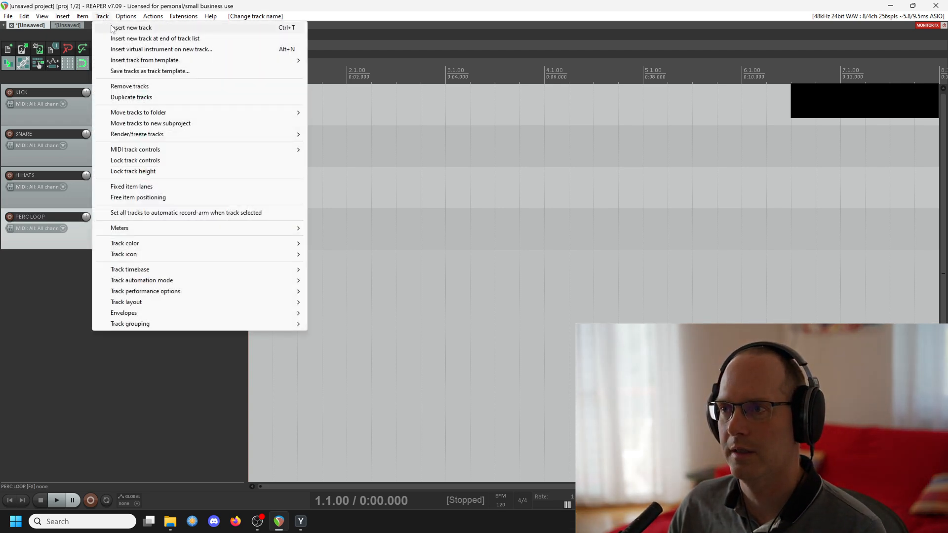
{"action": "left_click", "coordinate": [131, 27]}
{"action": "type", "text": "d"}
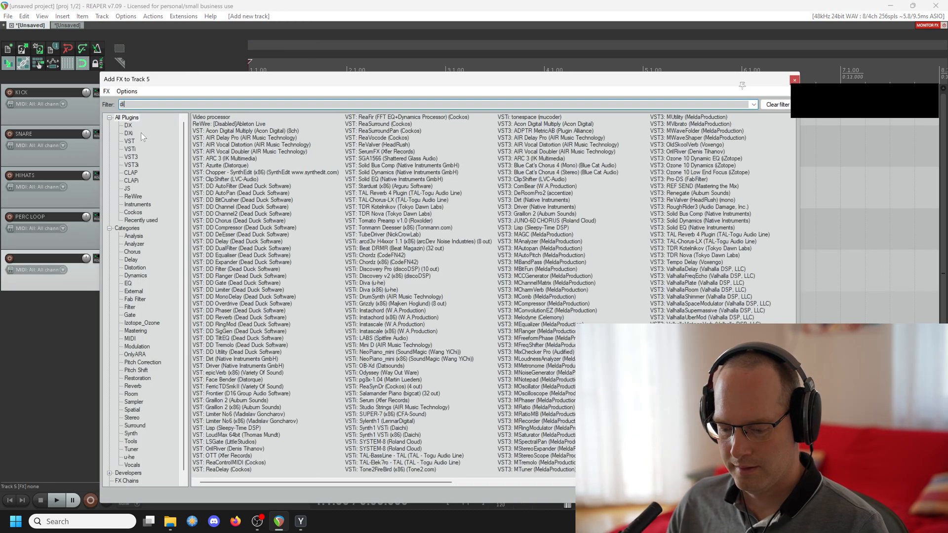
{"action": "type", "text": "iva"}
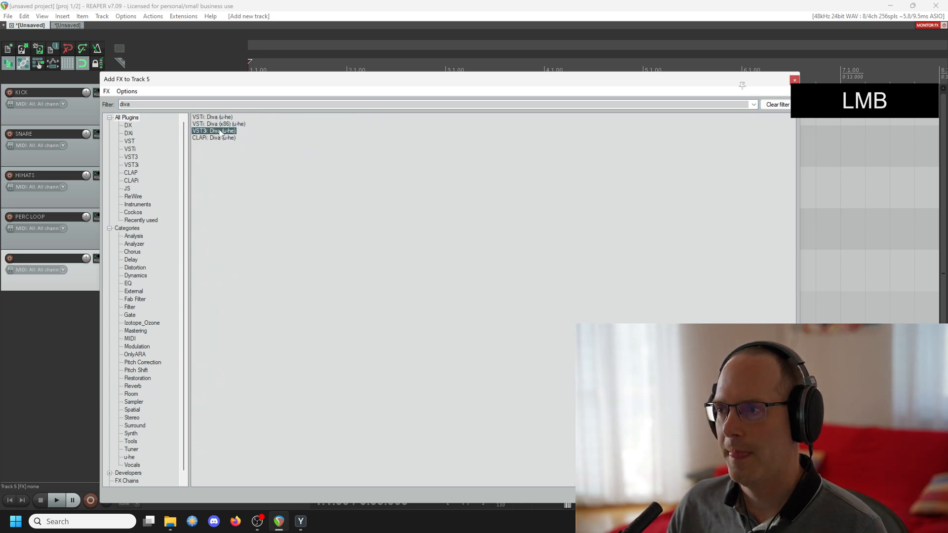
{"action": "double_click", "coordinate": [213, 130]}
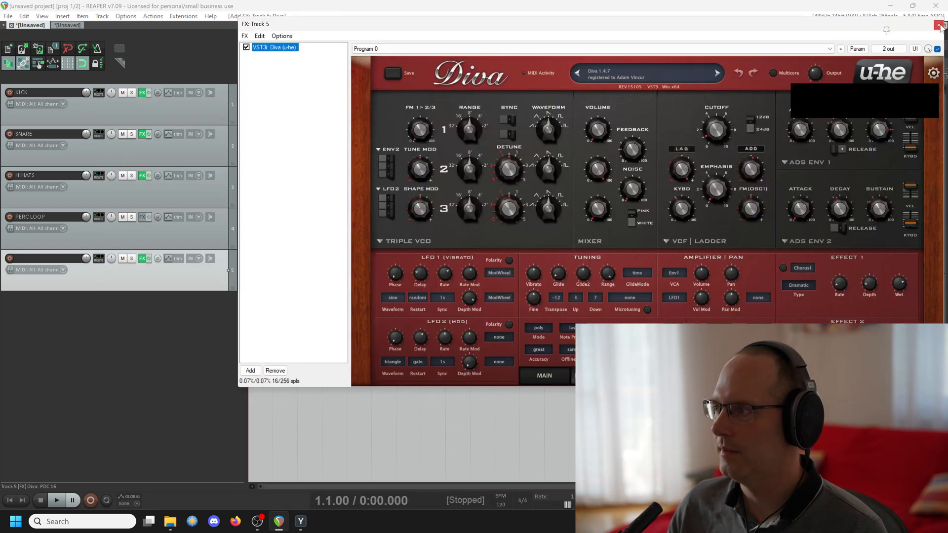
{"action": "left_click", "coordinate": [938, 24]}
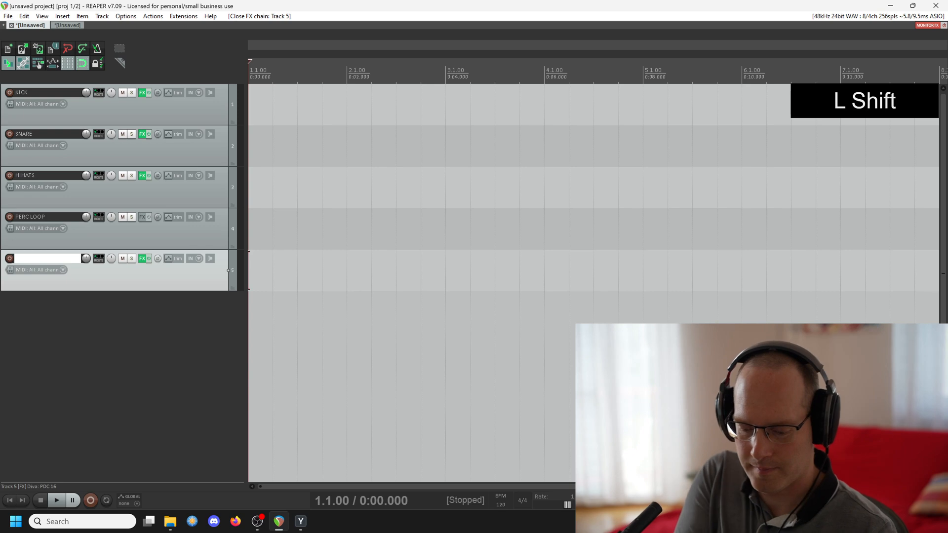
Name the fifth track, carrying Diva, BASELINE
{"action": "type", "text": "BASE"}
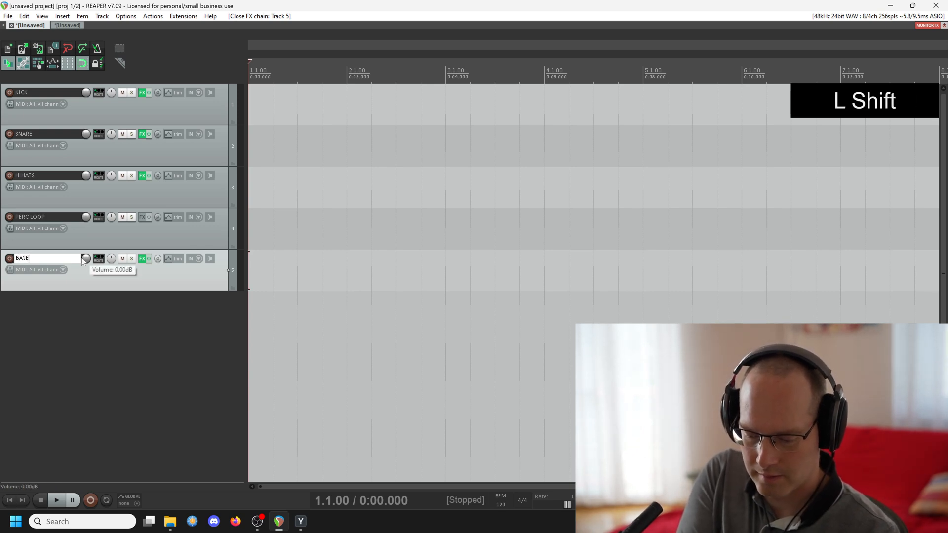
{"action": "type", "text": "LINE"}
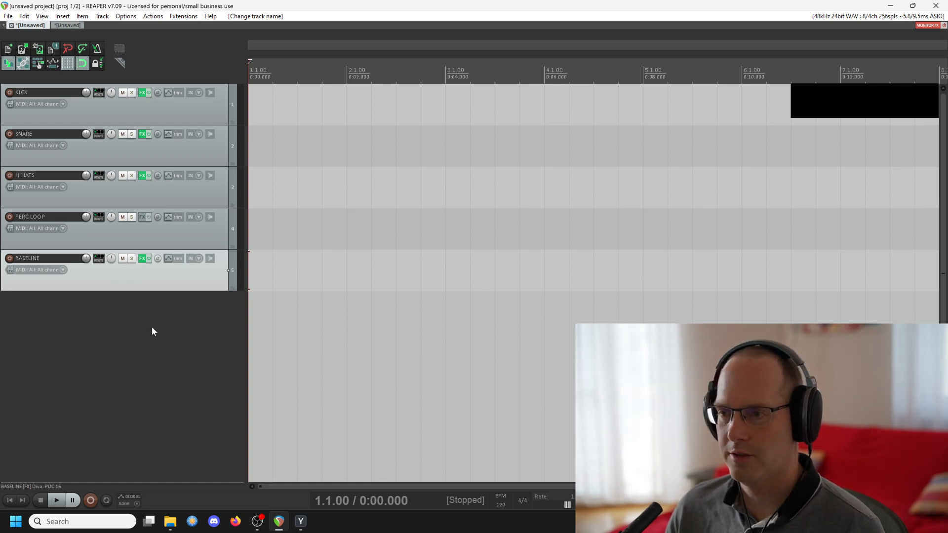
{"action": "mouse_move", "coordinate": [212, 402]}
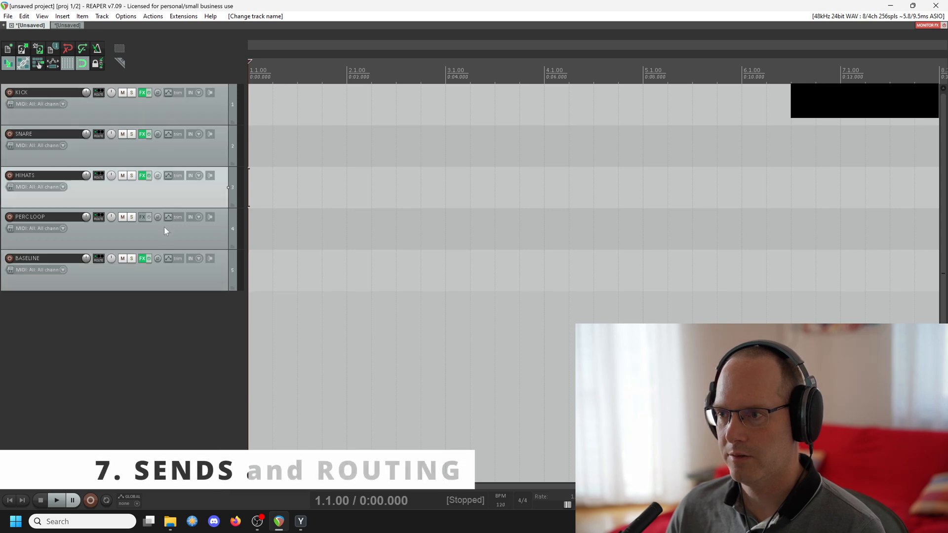
Insert two tracks above KICK and name them REVERB SEND and SATURATION SEND
{"action": "left_click", "coordinate": [28, 258]}
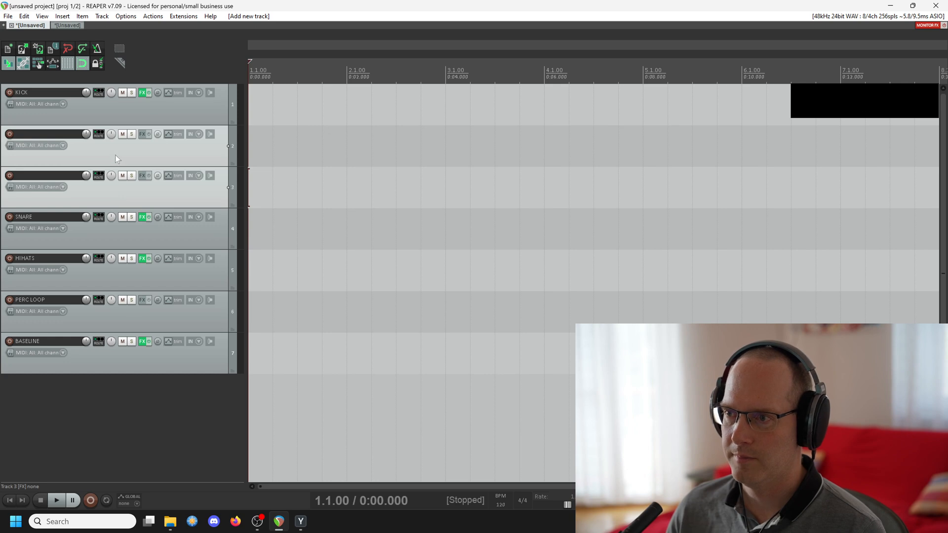
{"action": "left_click", "coordinate": [49, 92]}
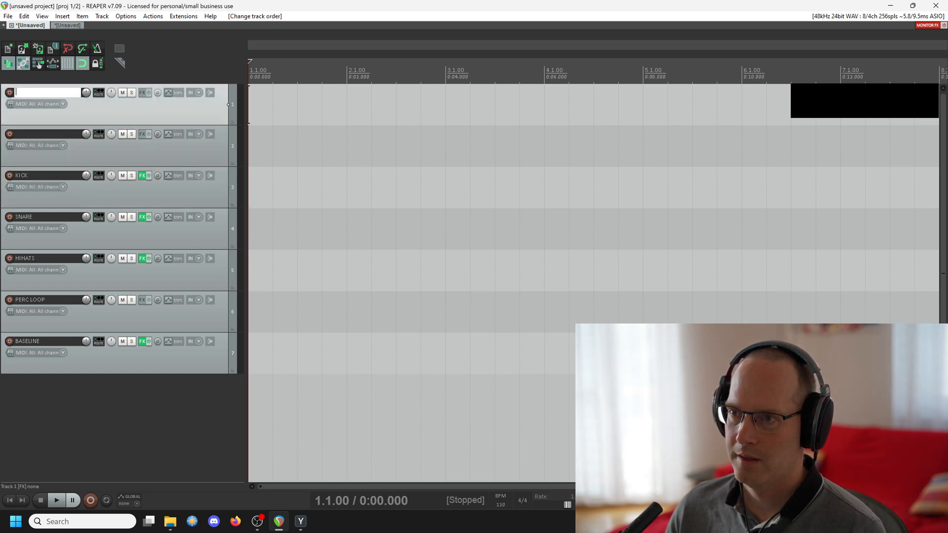
{"action": "type", "text": "REVERB SEND"}
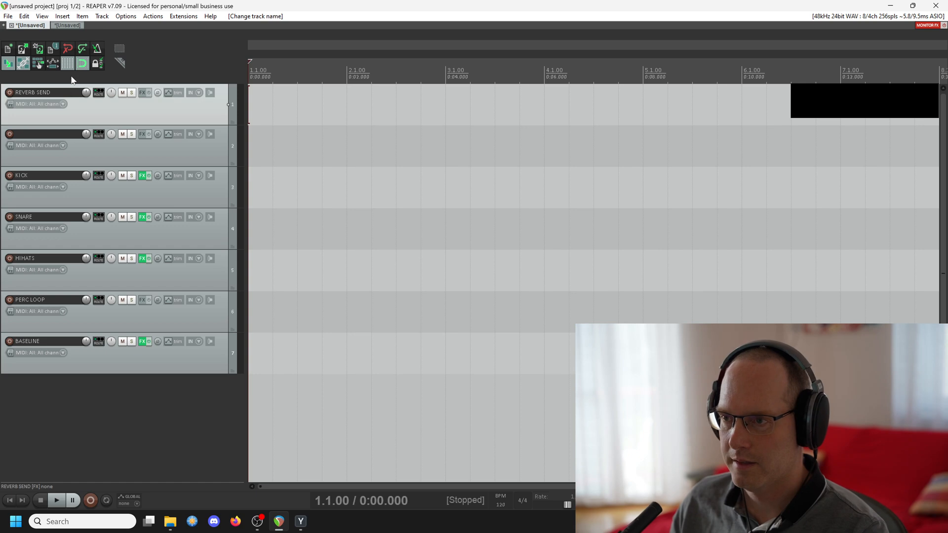
{"action": "type", "text": "SATURATION SEND"}
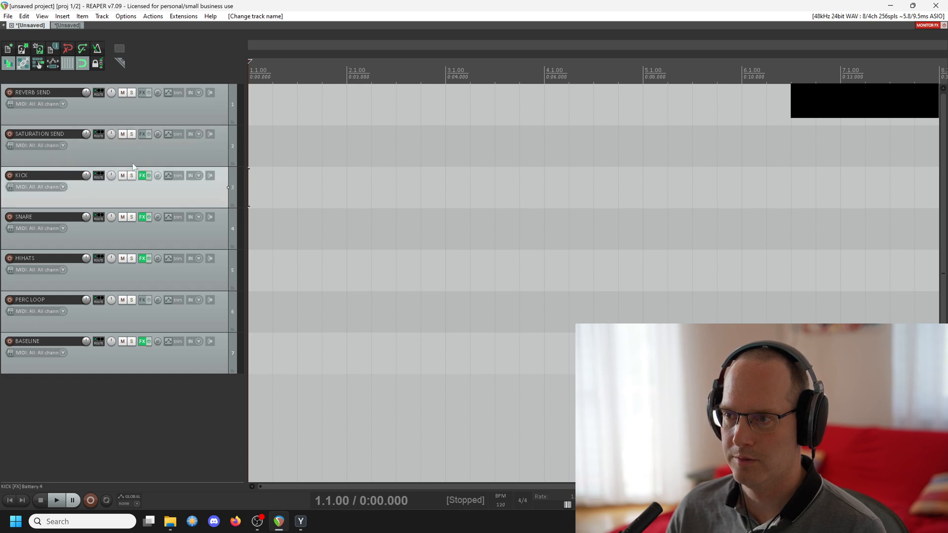
{"action": "mouse_move", "coordinate": [150, 152]}
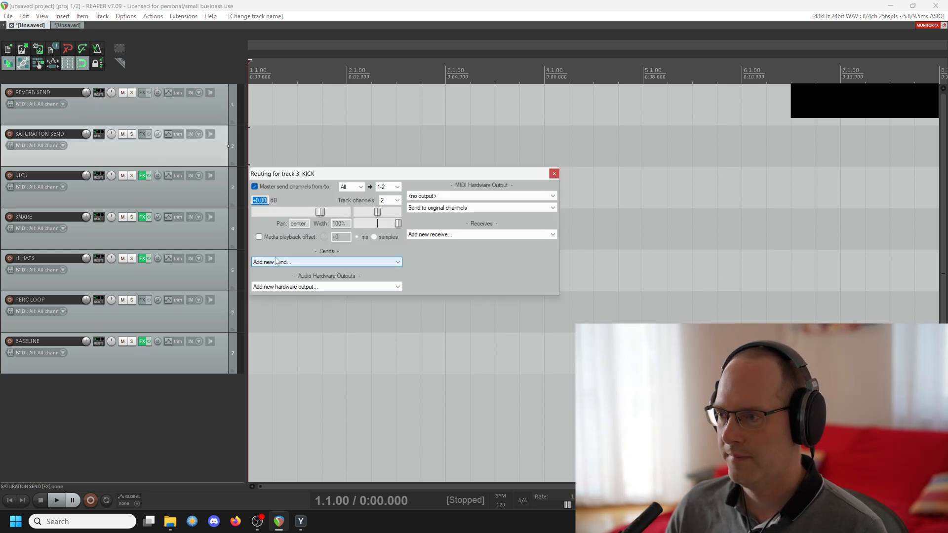
Route KICK to REVERB SEND at -20 dB via its routing window, then close it
{"action": "left_click", "coordinate": [325, 262]}
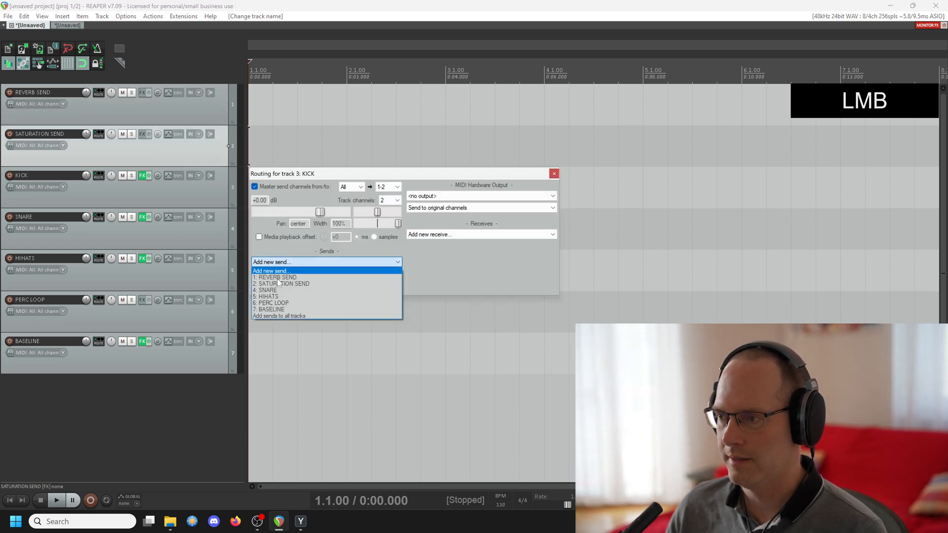
{"action": "left_click", "coordinate": [277, 276]}
{"action": "type", "text": "-20"}
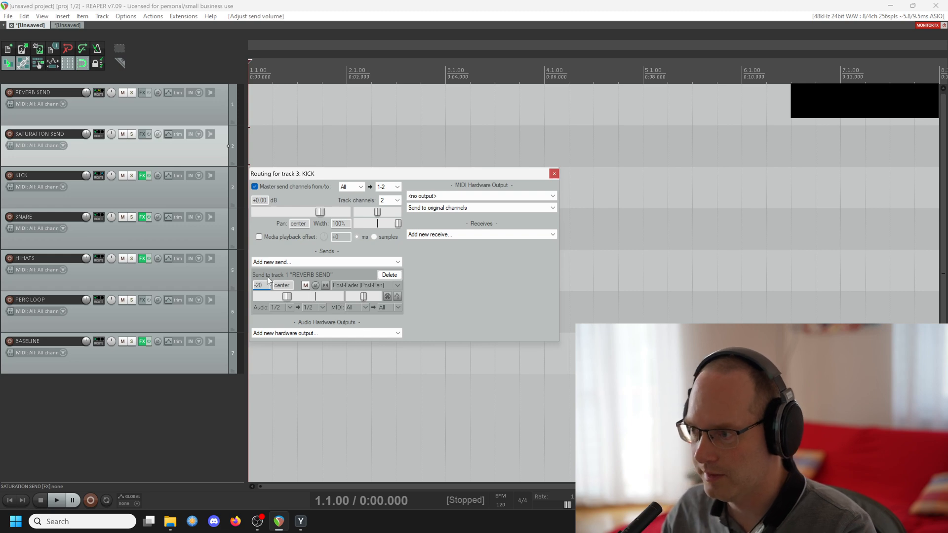
{"action": "left_click", "coordinate": [258, 285]}
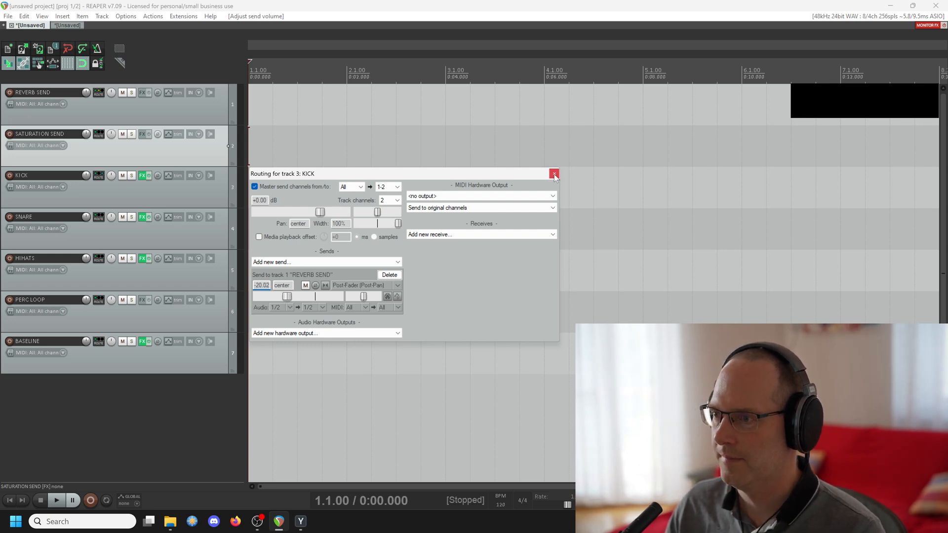
{"action": "left_click", "coordinate": [553, 173]}
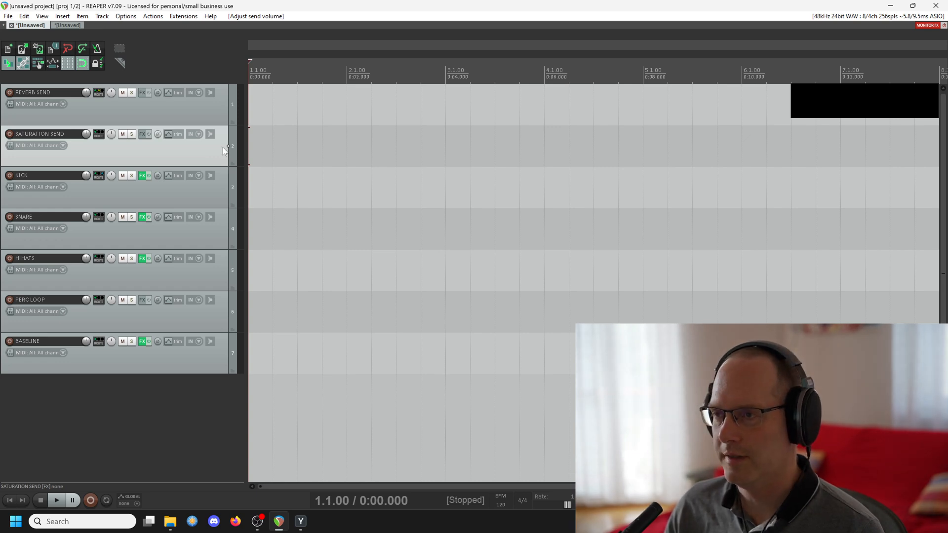
Show the Routing Matrix and route HIHATS to REVERB SEND at about -20 dB
{"action": "left_click", "coordinate": [42, 16]}
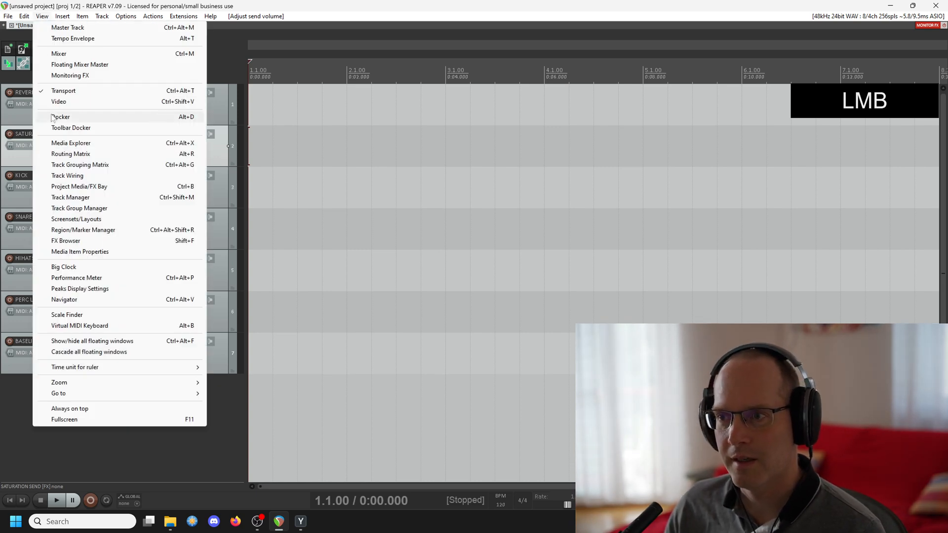
{"action": "left_click", "coordinate": [70, 154]}
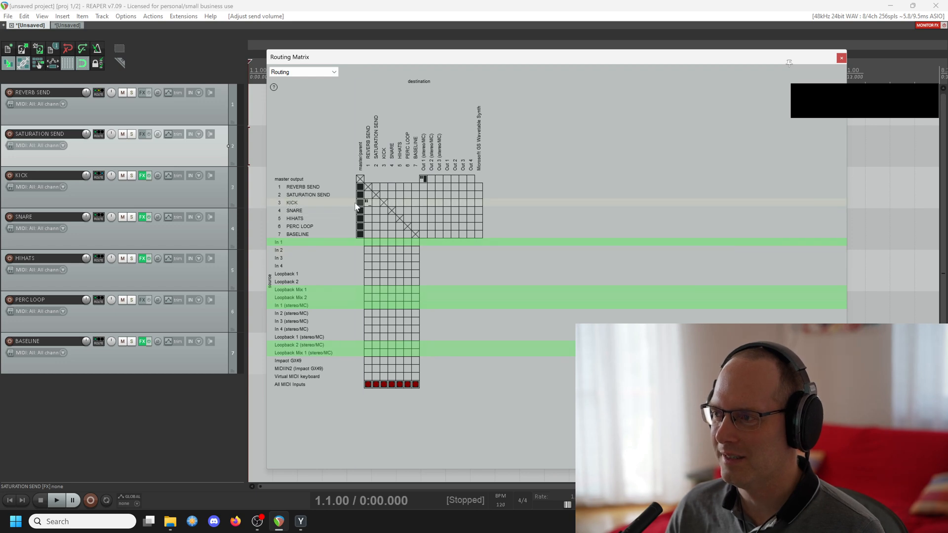
{"action": "mouse_move", "coordinate": [366, 201]}
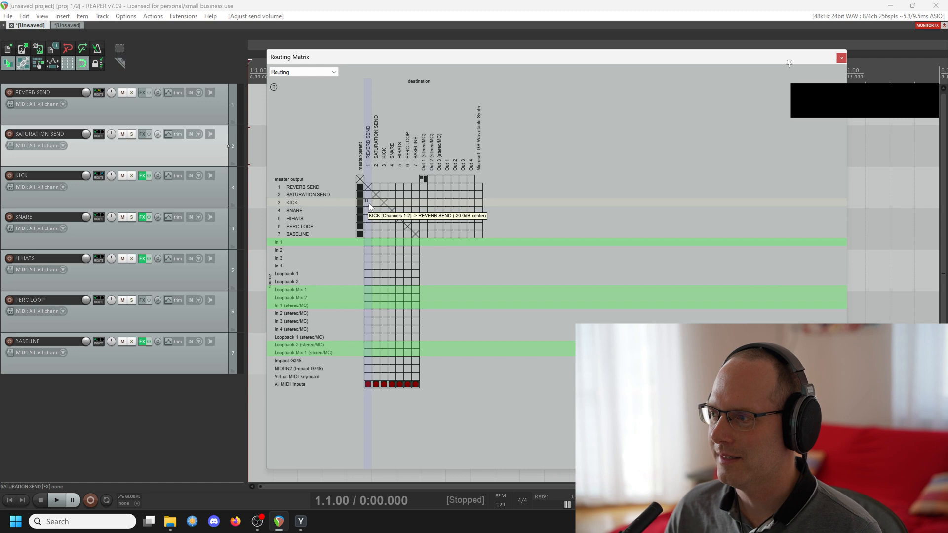
{"action": "mouse_move", "coordinate": [385, 235]}
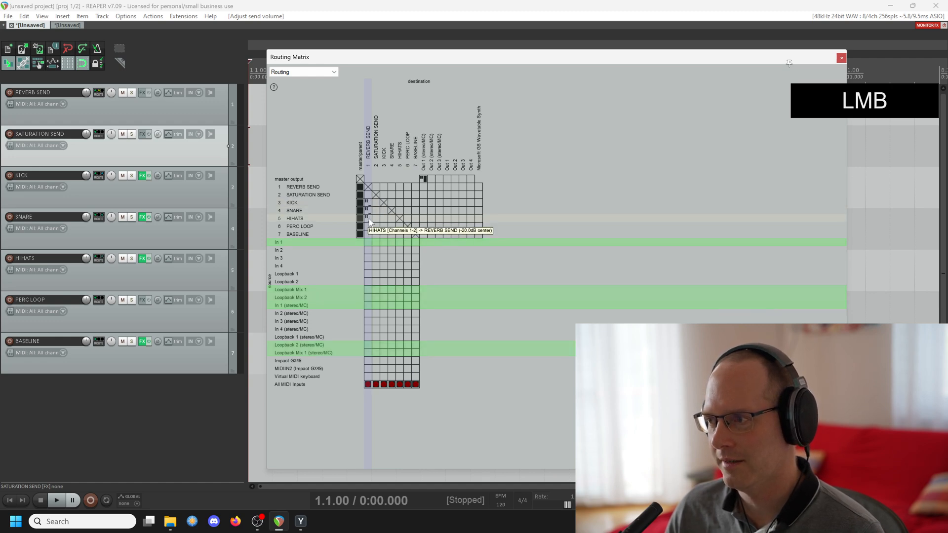
{"action": "left_click", "coordinate": [367, 218]}
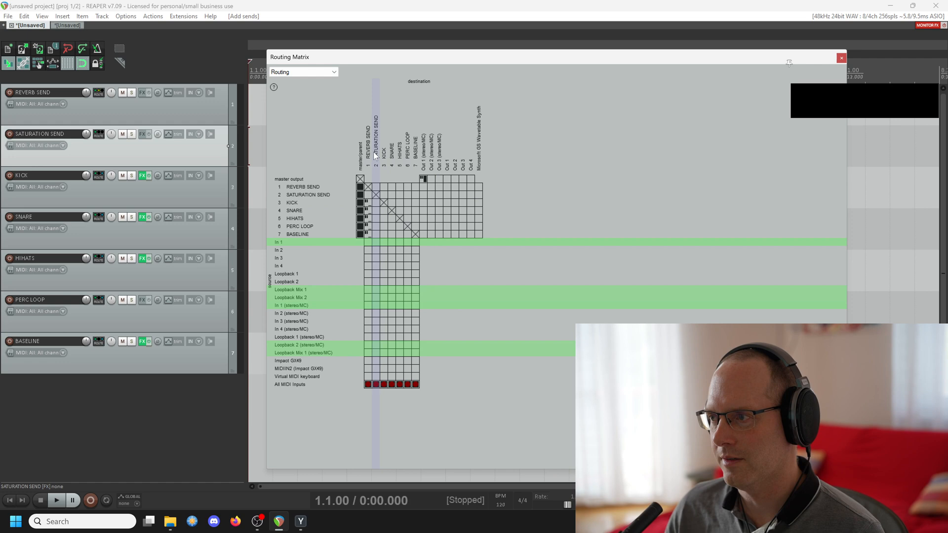
Route KICK to SATURATION SEND and lower that send to about -10.7 dB
{"action": "left_click", "coordinate": [376, 202]}
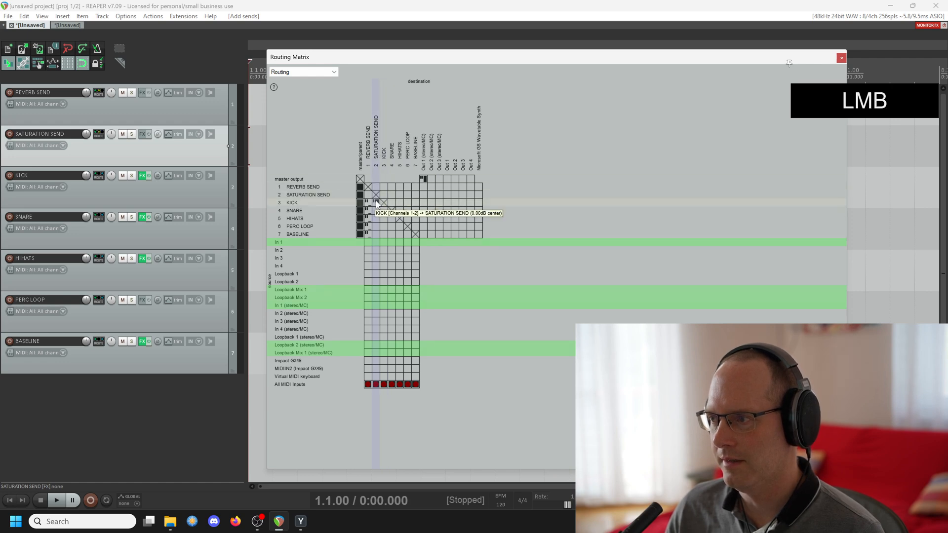
{"action": "left_click", "coordinate": [376, 201]}
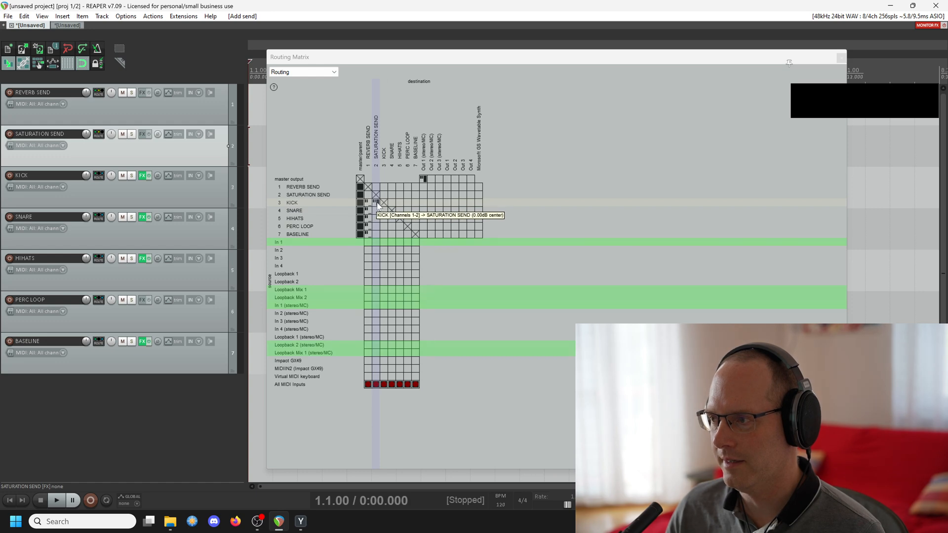
{"action": "left_click", "coordinate": [375, 201]}
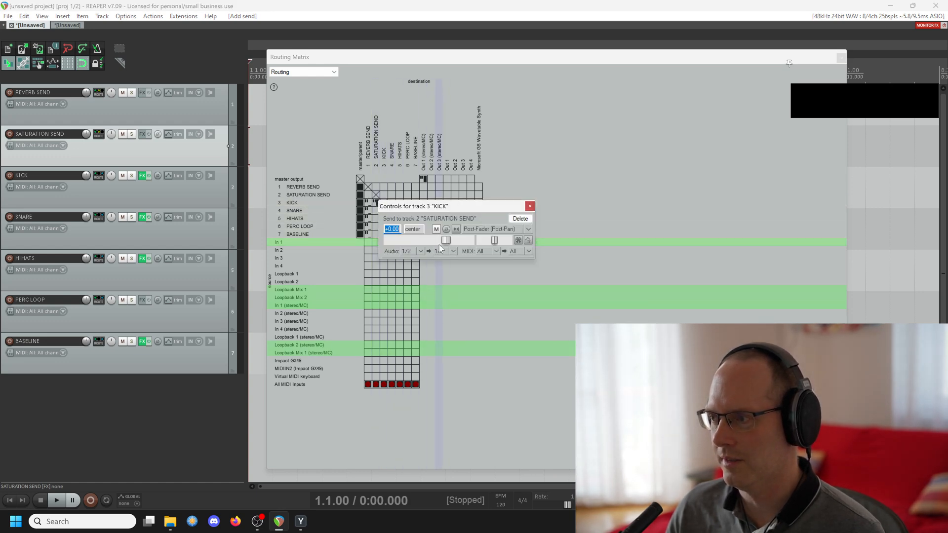
{"action": "left_click_drag", "start_coordinate": [446, 239], "coordinate": [429, 240]}
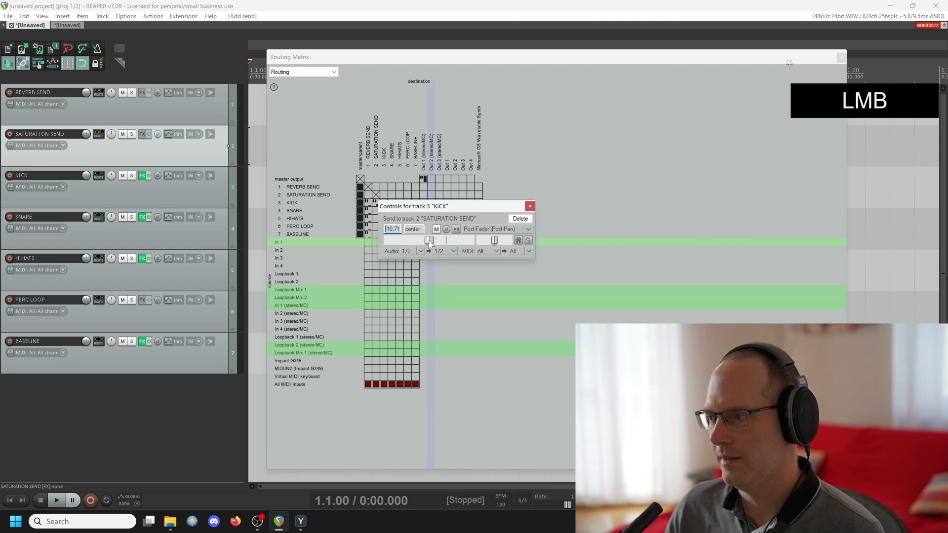
{"action": "left_click_drag", "start_coordinate": [429, 240], "coordinate": [417, 240]}
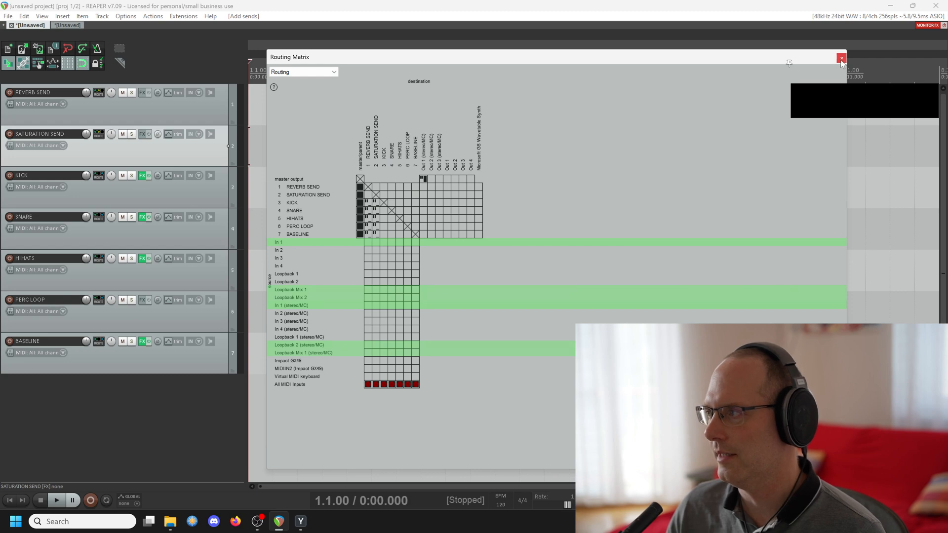
Close the Routing Matrix and colour the KICK track white via custom track colour
{"action": "left_click", "coordinate": [841, 58]}
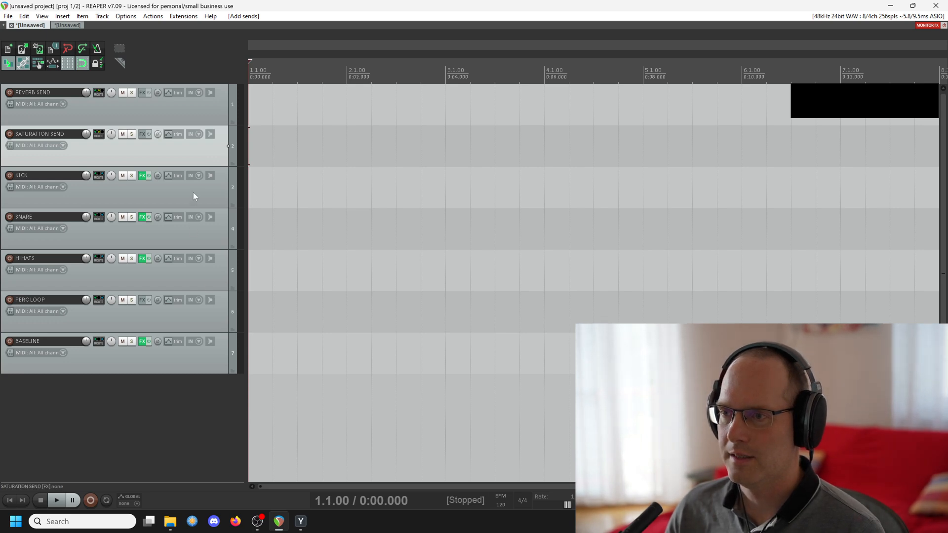
{"action": "right_click", "coordinate": [194, 194]}
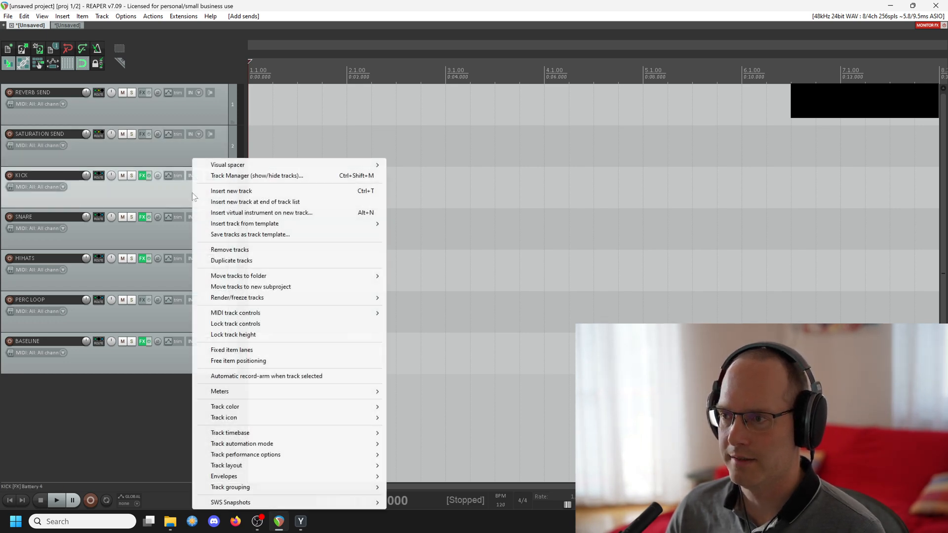
{"action": "mouse_move", "coordinate": [225, 405]}
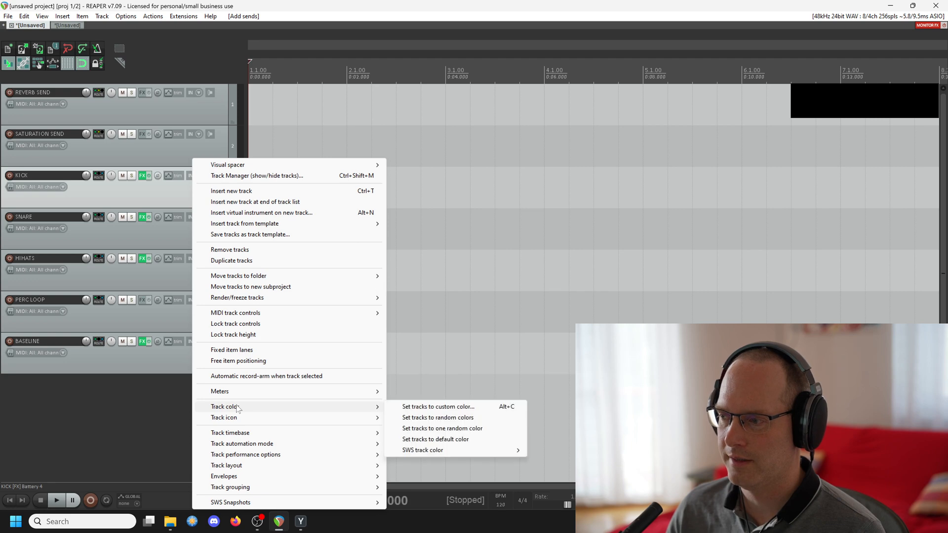
{"action": "left_click", "coordinate": [437, 406]}
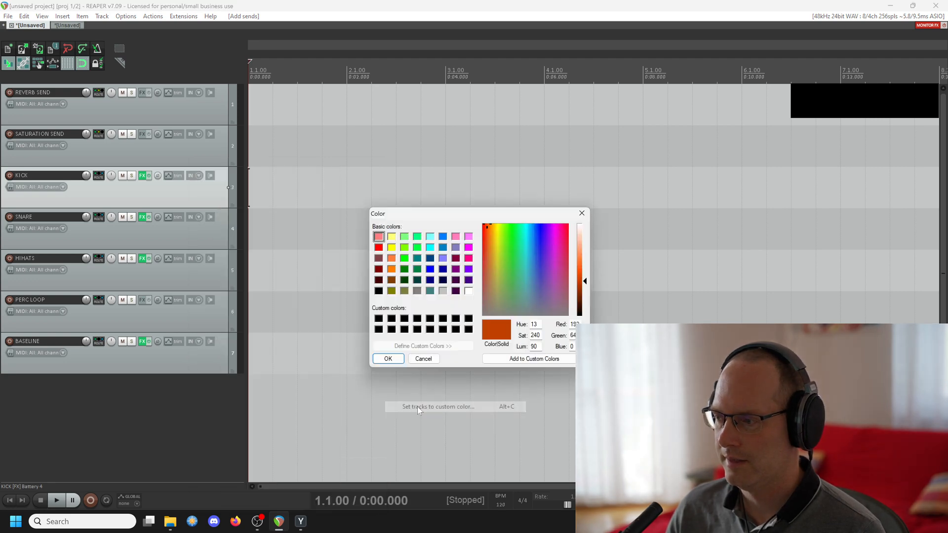
{"action": "left_click", "coordinate": [468, 290]}
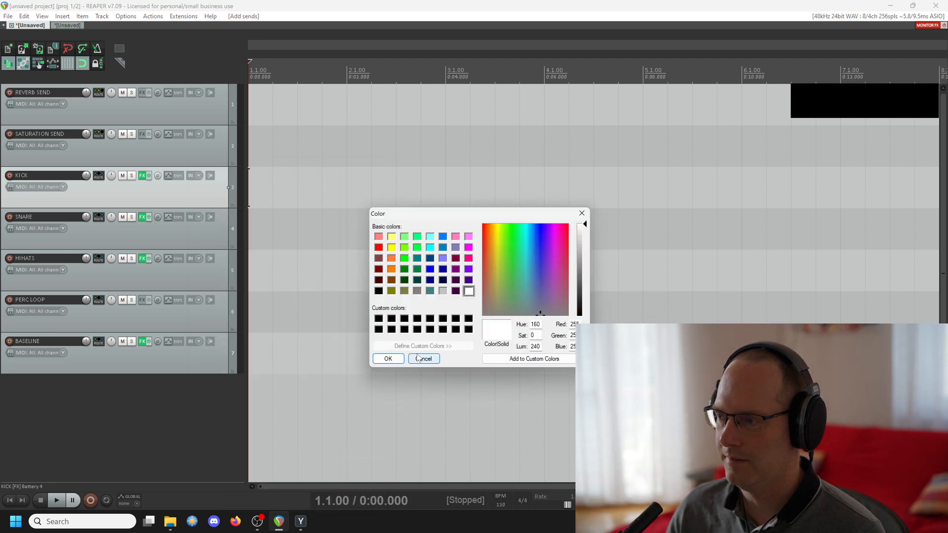
{"action": "left_click", "coordinate": [423, 358]}
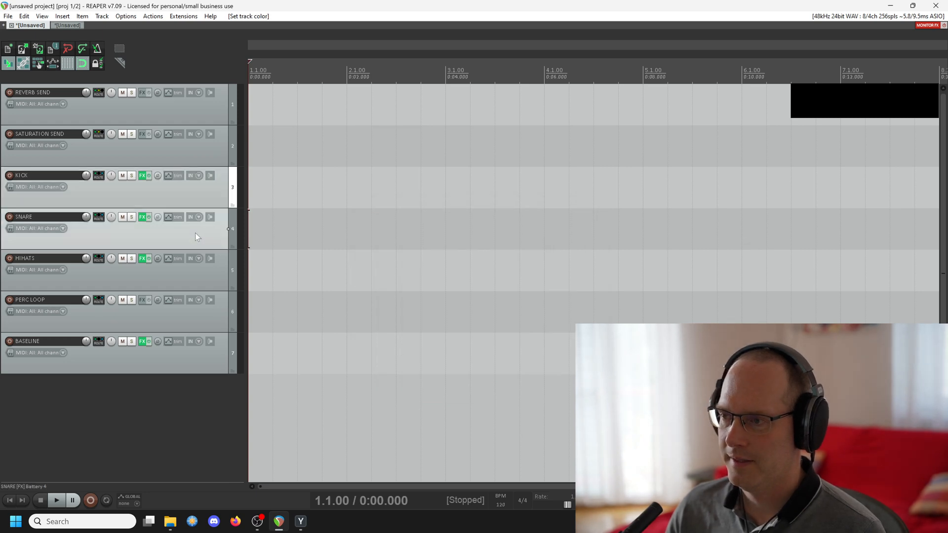
Colour the other drum tracks white and BASELINE dark red
{"action": "key", "text": "alt+c"}
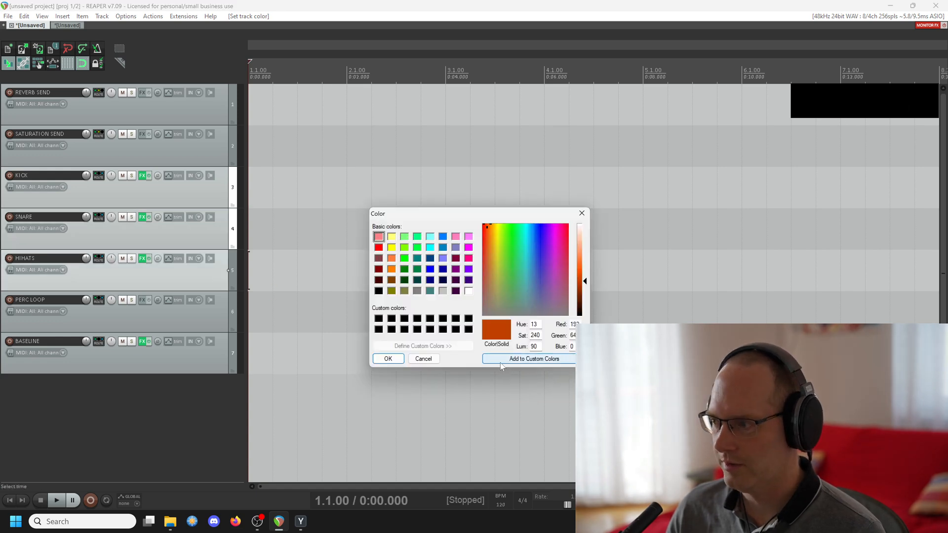
{"action": "left_click", "coordinate": [423, 359]}
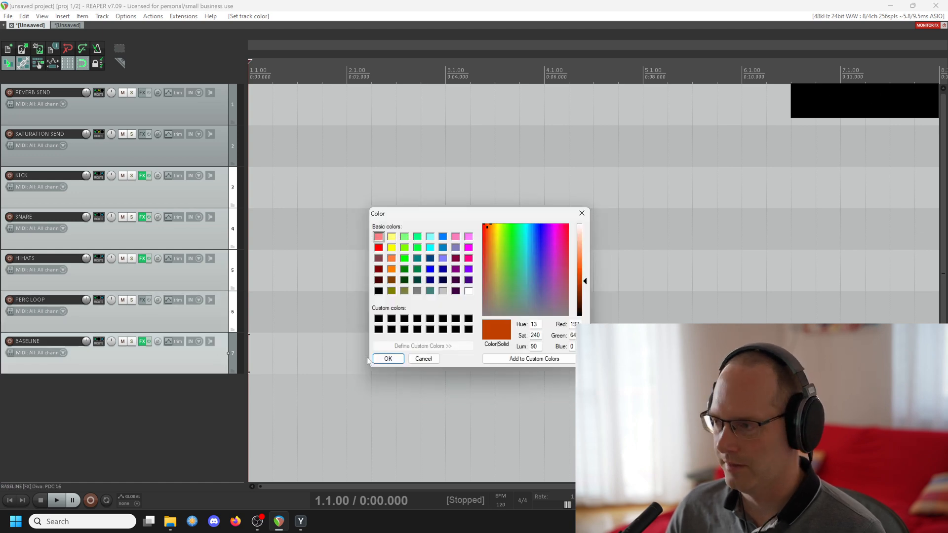
{"action": "left_click", "coordinate": [379, 258]}
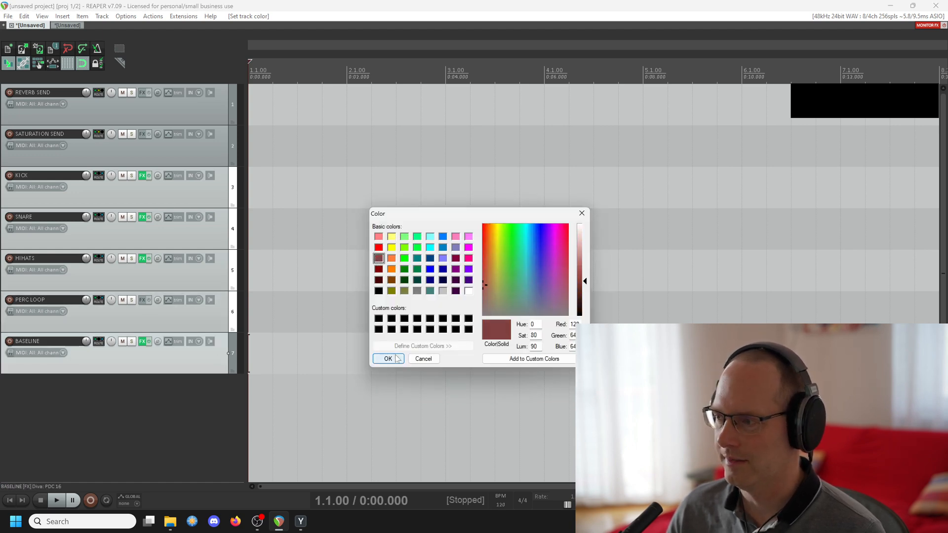
{"action": "left_click", "coordinate": [386, 358]}
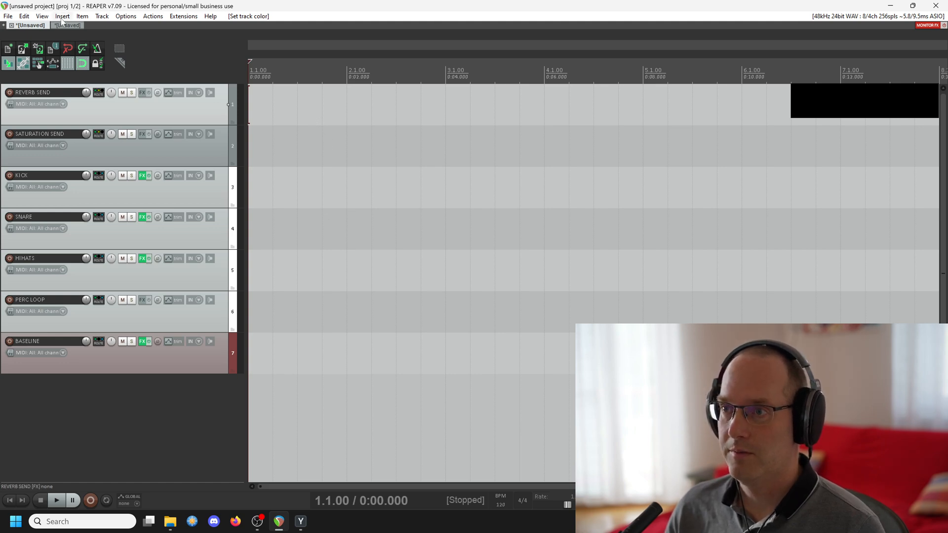
Insert empty MIDI items on all five instrument tracks and stretch them to two bars
{"action": "left_click", "coordinate": [61, 16]}
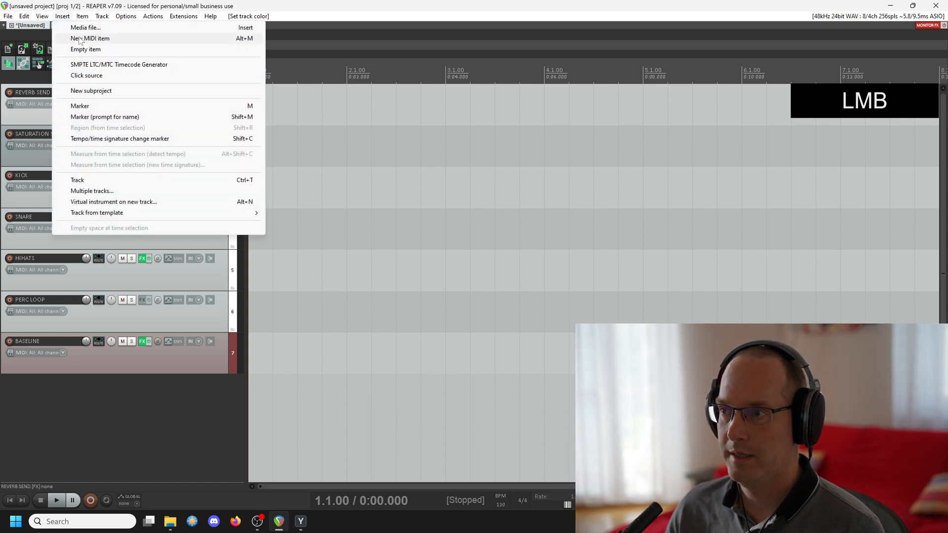
{"action": "left_click", "coordinate": [90, 38]}
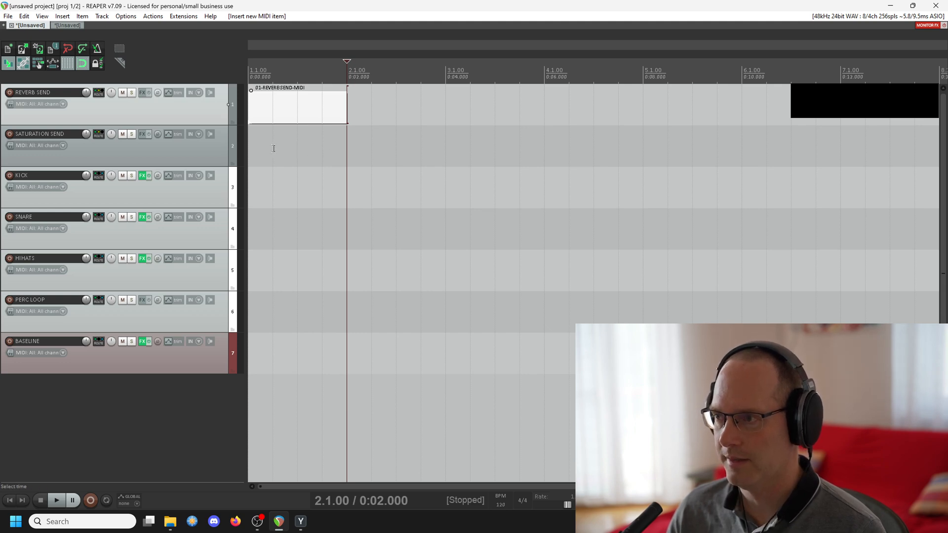
{"action": "left_click_drag", "start_coordinate": [296, 106], "coordinate": [296, 145]}
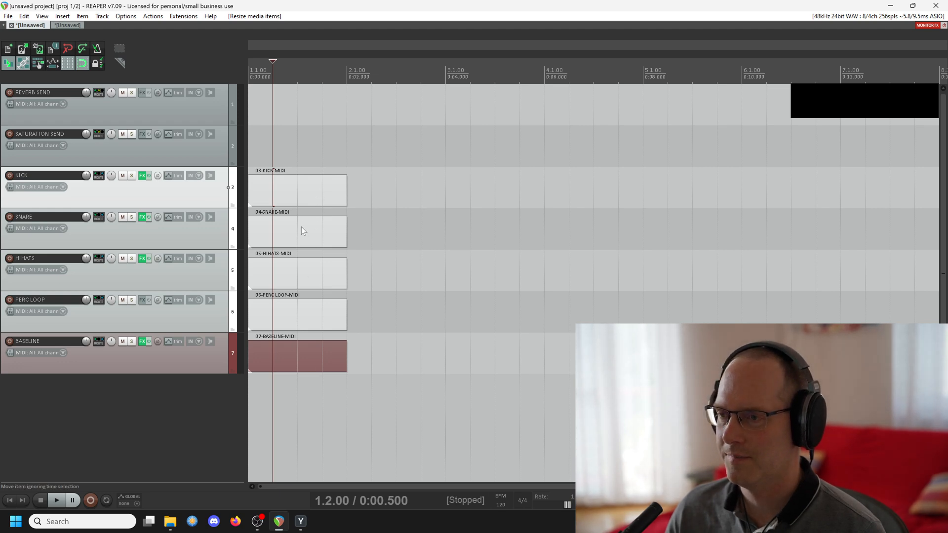
{"action": "left_click_drag", "start_coordinate": [347, 355], "coordinate": [445, 355]}
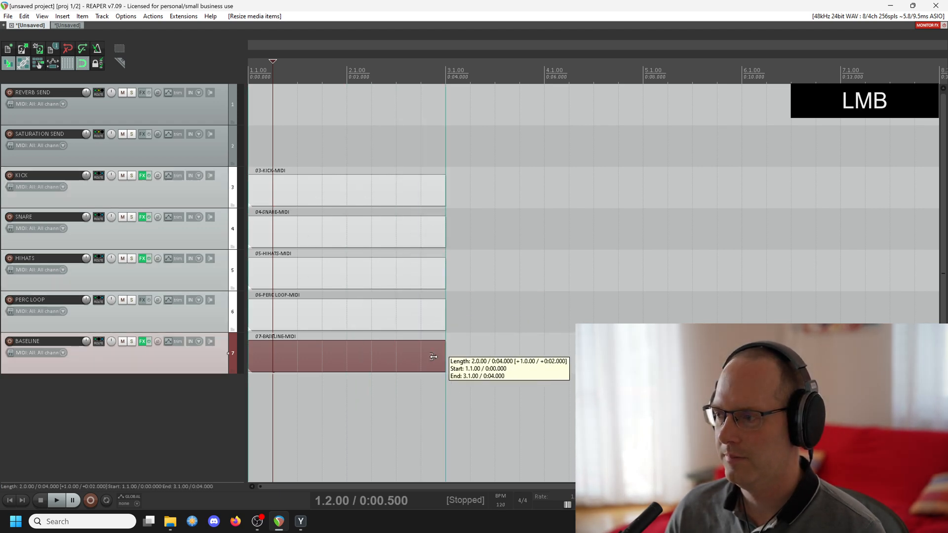